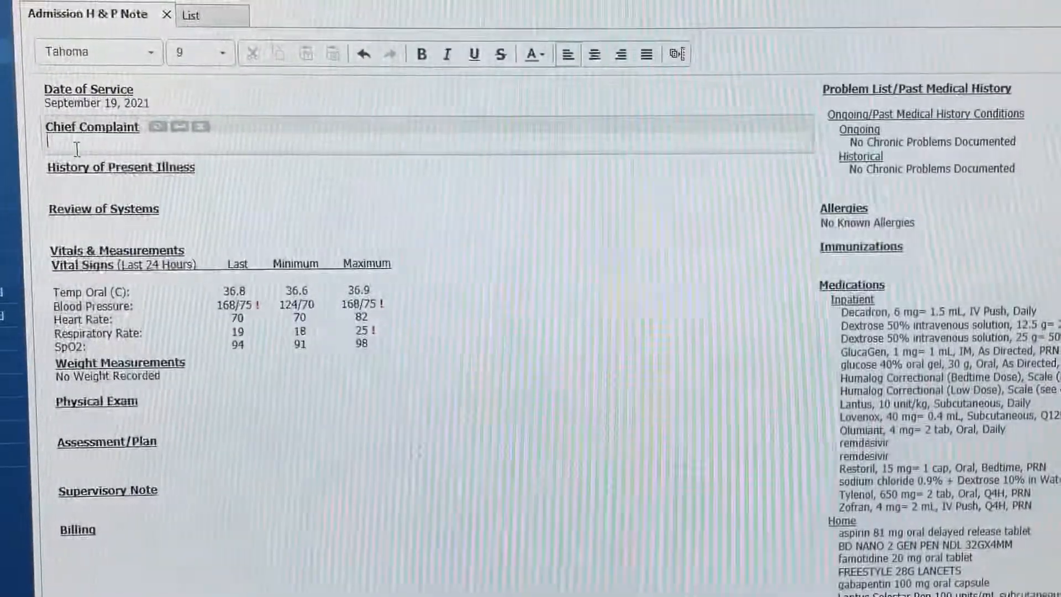
# - Enter 'Shortness of breath for 10 days' as the chief complaint
pyautogui.write('Shortness of breath for 10 days')
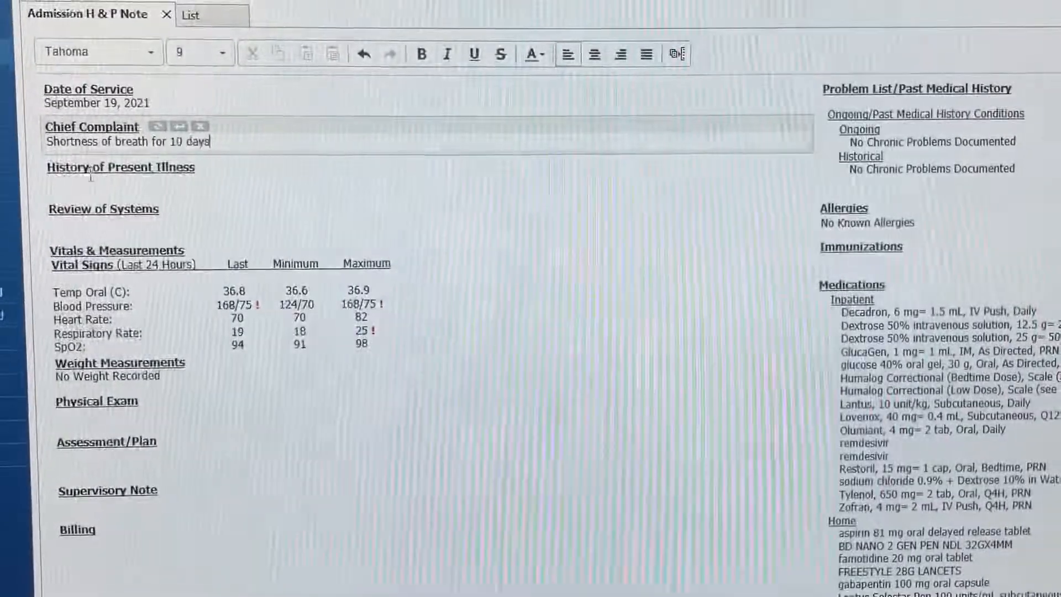
pyautogui.click(119, 167)
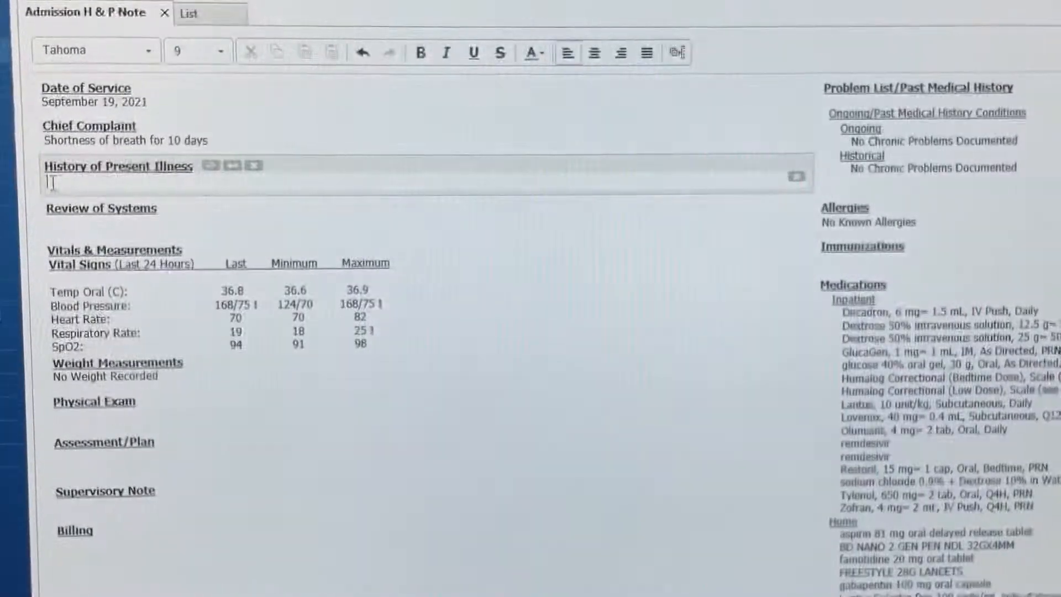
# - Describe a 60-year-old female with diabetes, kidney transplant, ESRD on HD, 10 days of worsening exertional breathlessness and infected family members
pyautogui.write('60-year-old female patient with past medical history of diabetes, kidney transplant,')
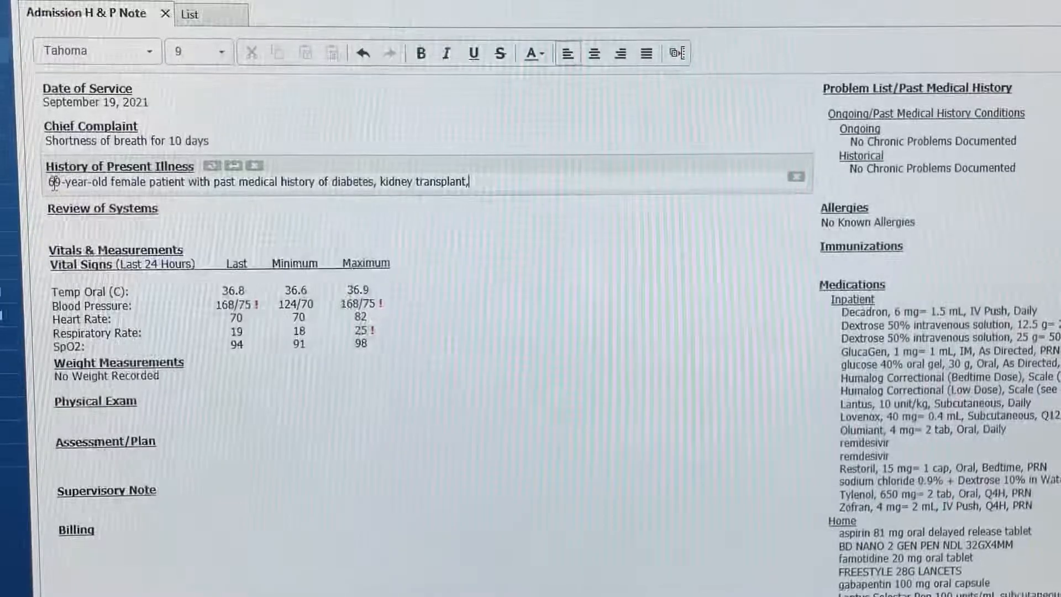
pyautogui.write('ESRD on HD')
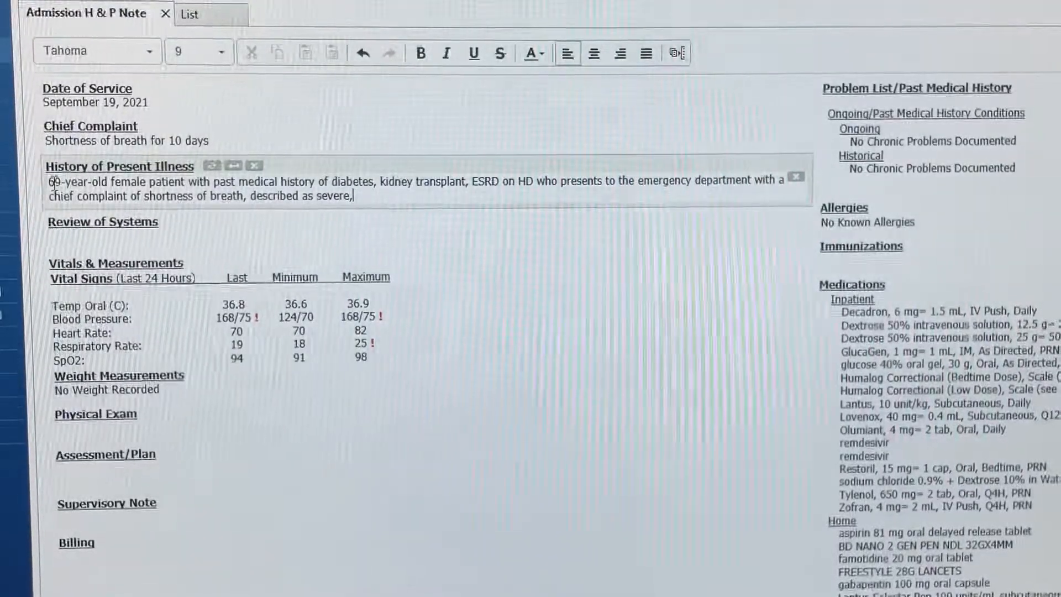
pyautogui.write('for the last 10 days, progressively worsening, not improving despite using home')
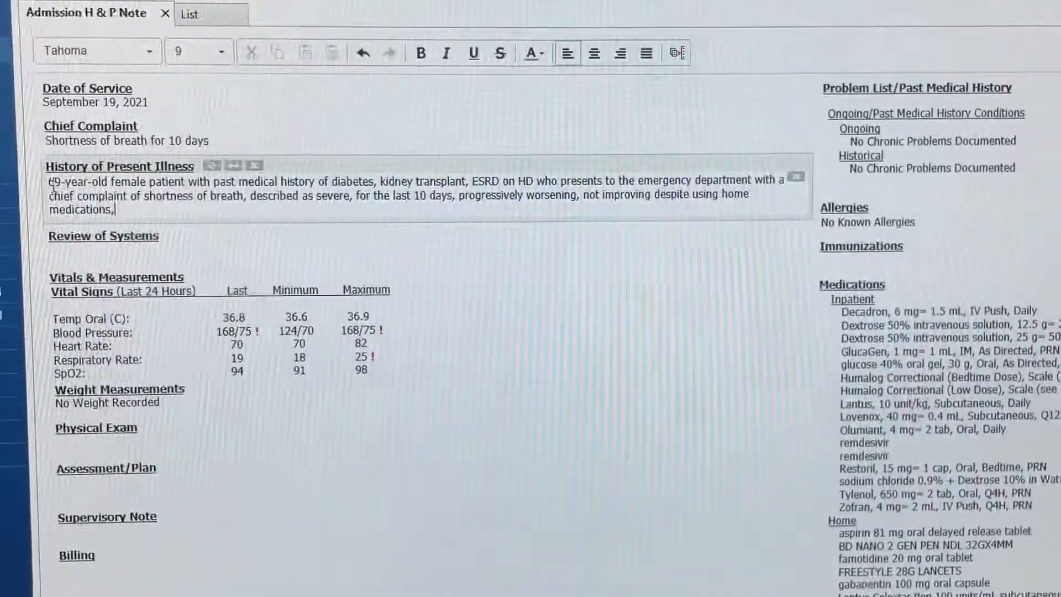
pyautogui.write('worsening on exertion, in the context of recent exposure to COVID-19 from')
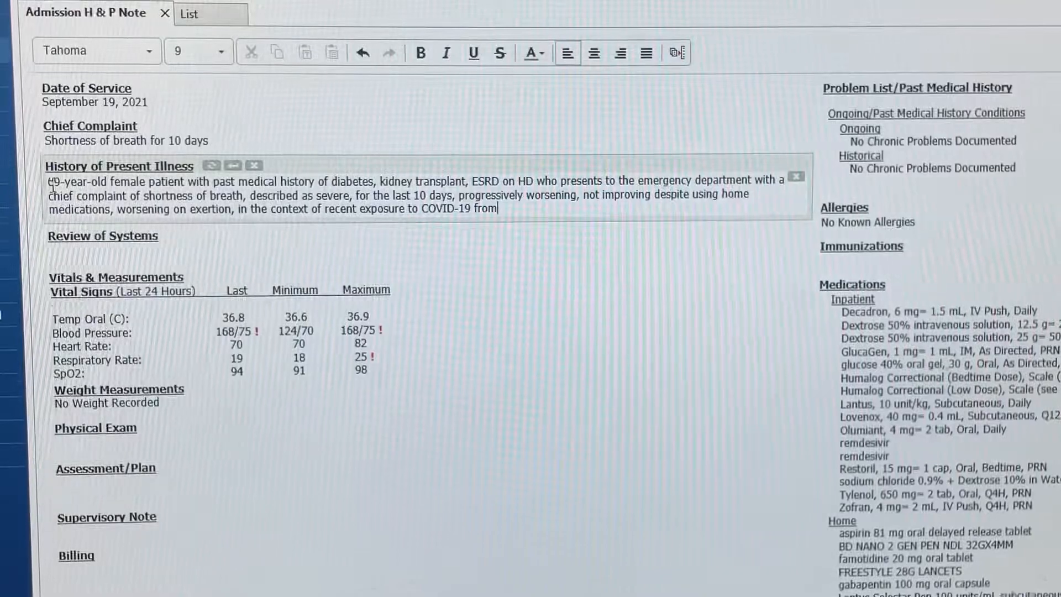
pyautogui.write('family members that were infected.')
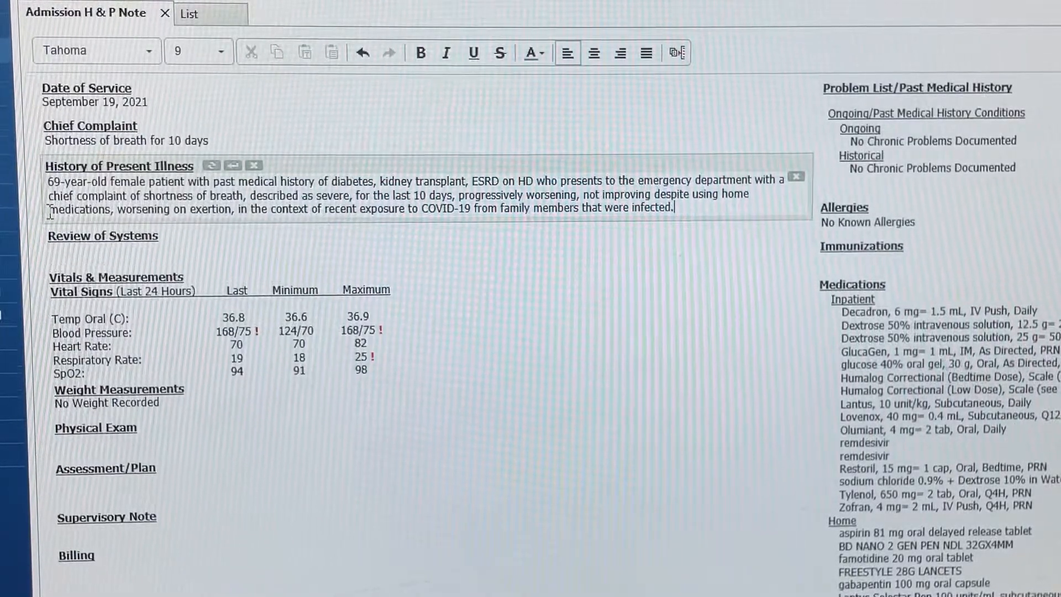
# - Add ED findings: hypoxic with respiratory distress, chest x-ray consistent with bilateral COVID-19 pneumonia, consulted for admission
pyautogui.write('In the emergency department patient was found to be hypoxic, with respiratory distress,')
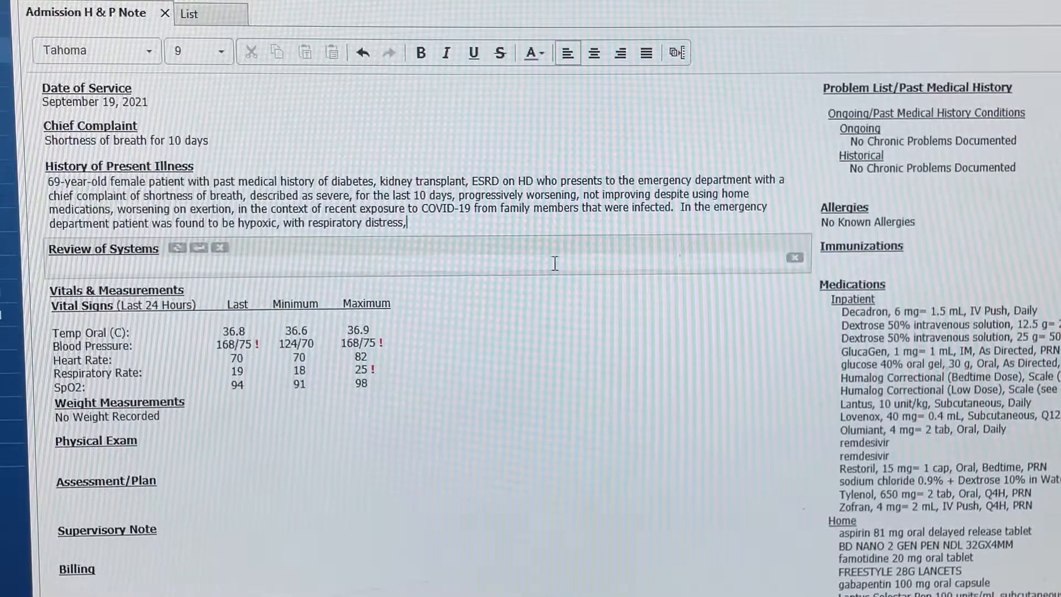
pyautogui.write('had a chest x-ray')
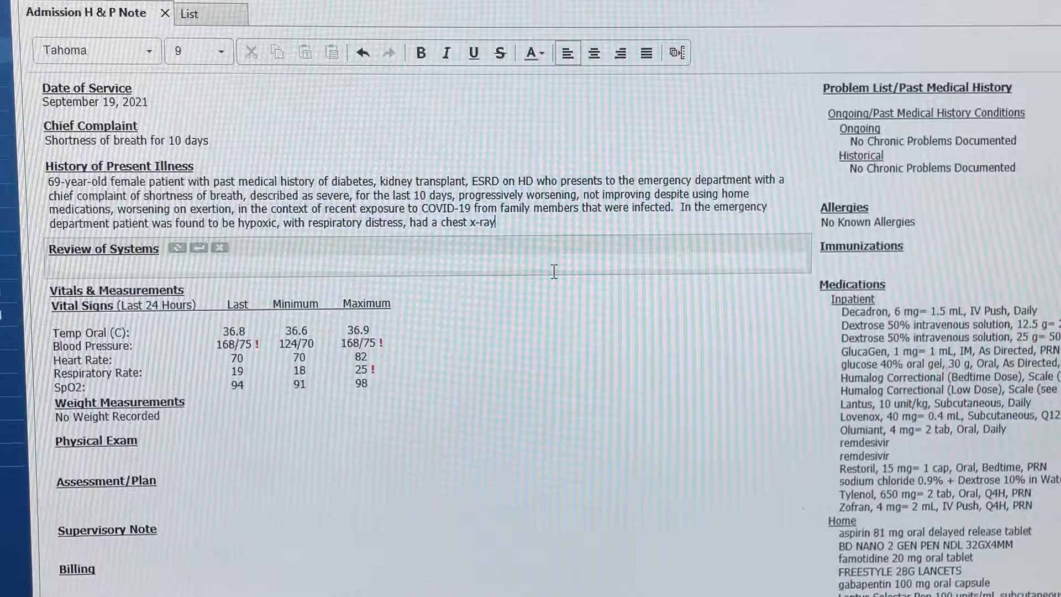
pyautogui.write('consistent with bilateral pneumonia seen in COVID-19 patients')
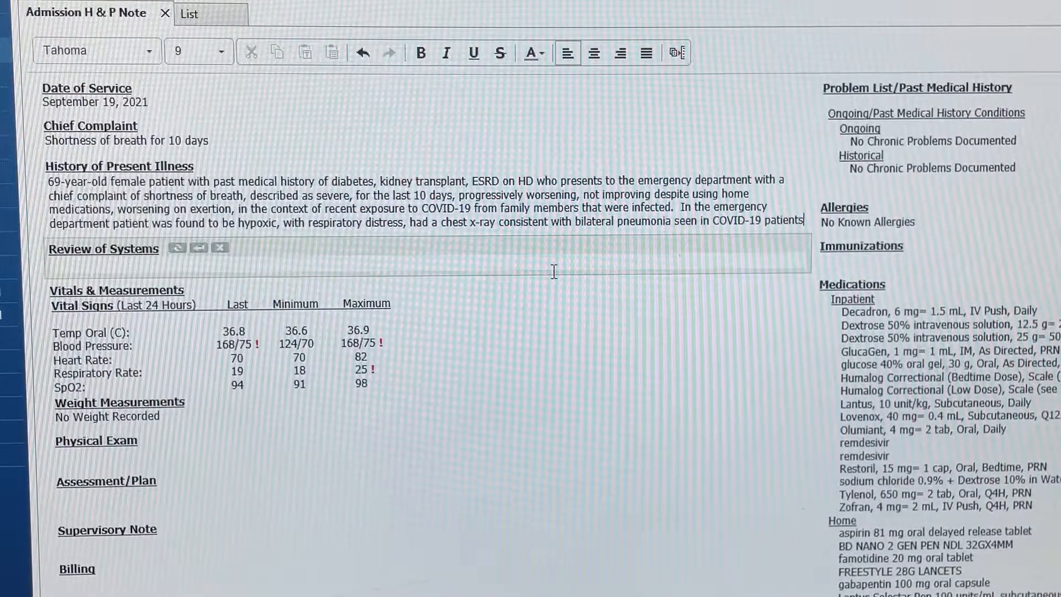
pyautogui.write('reason why')
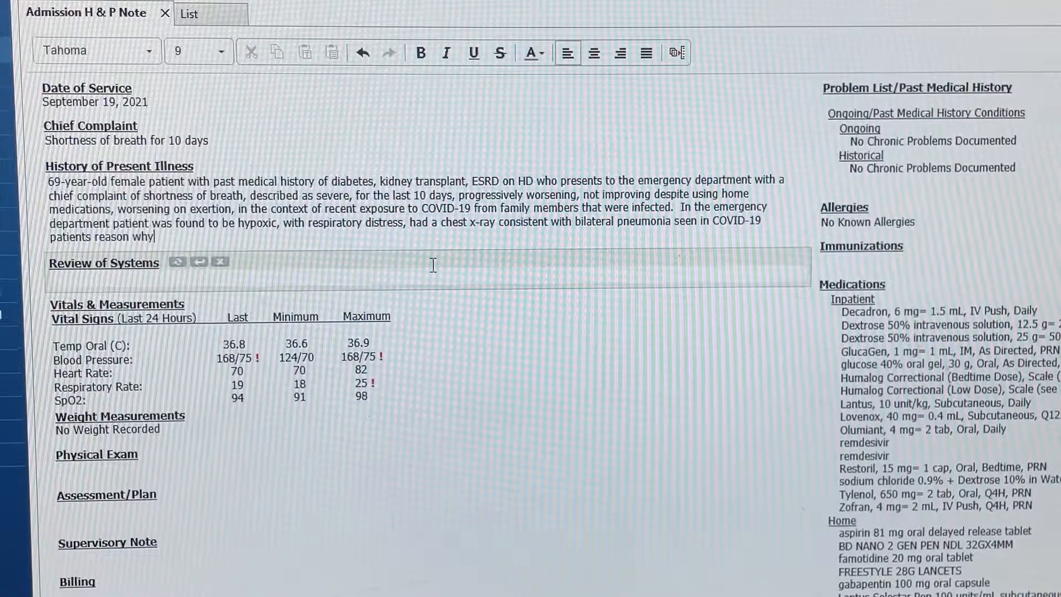
pyautogui.write('we were consulted for admission.')
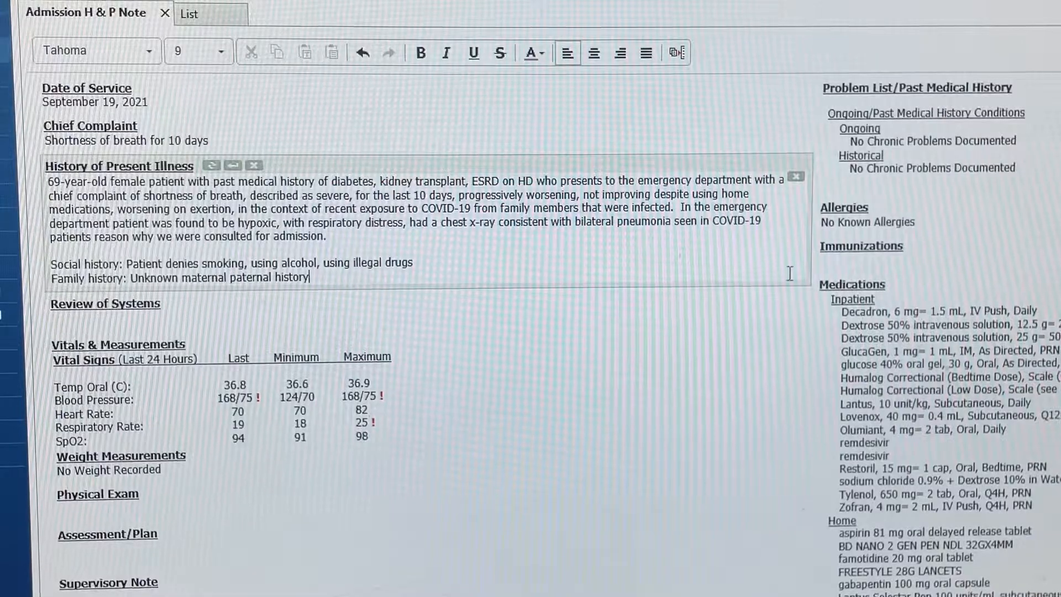
# - Scroll down below the HPI toward the social history and Review of Systems area
pyautogui.scroll(-3)
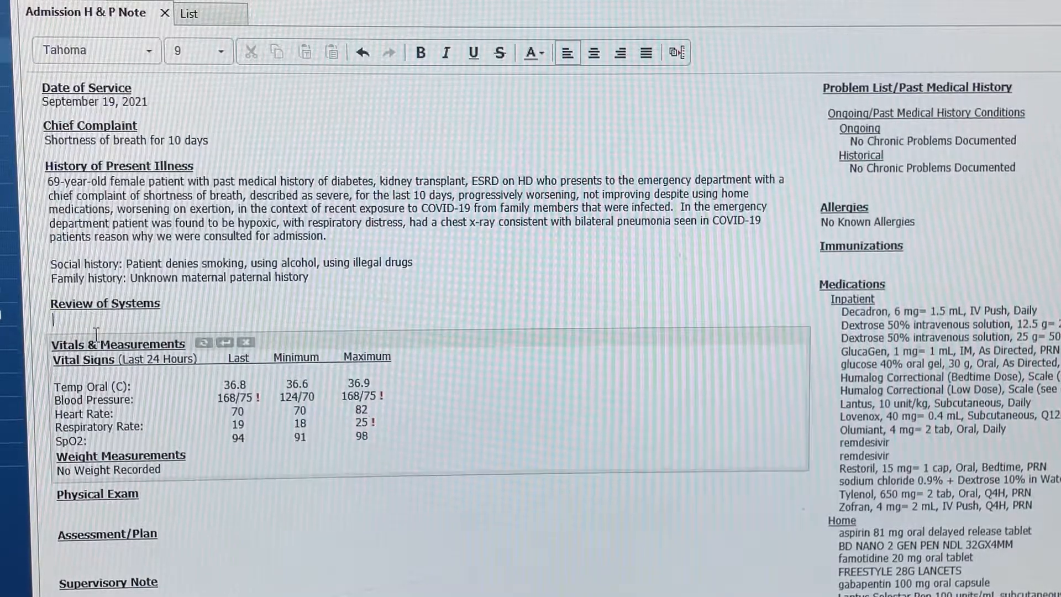
# - State that a 14-point review of systems was negative except as mentioned in HPI
pyautogui.write('14 point review of system was done is negative except was mentioned in HPI')
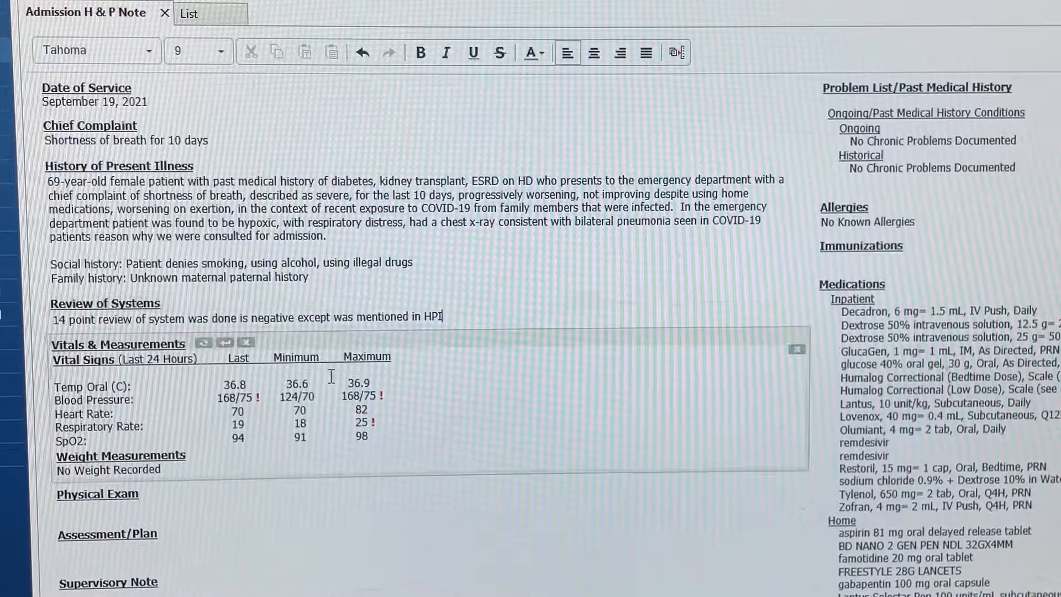
pyautogui.moveTo(341, 481)
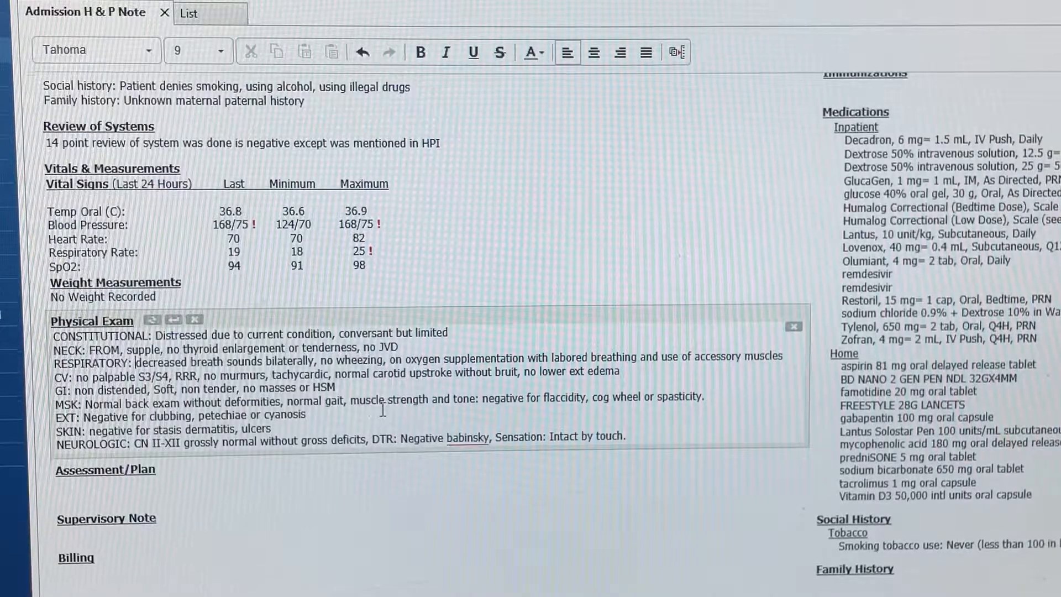
# - Note 'Crackles bilaterally' under Respiratory and 'unable to assess gait due to weakness'
pyautogui.write('Crackles bilaterally,')
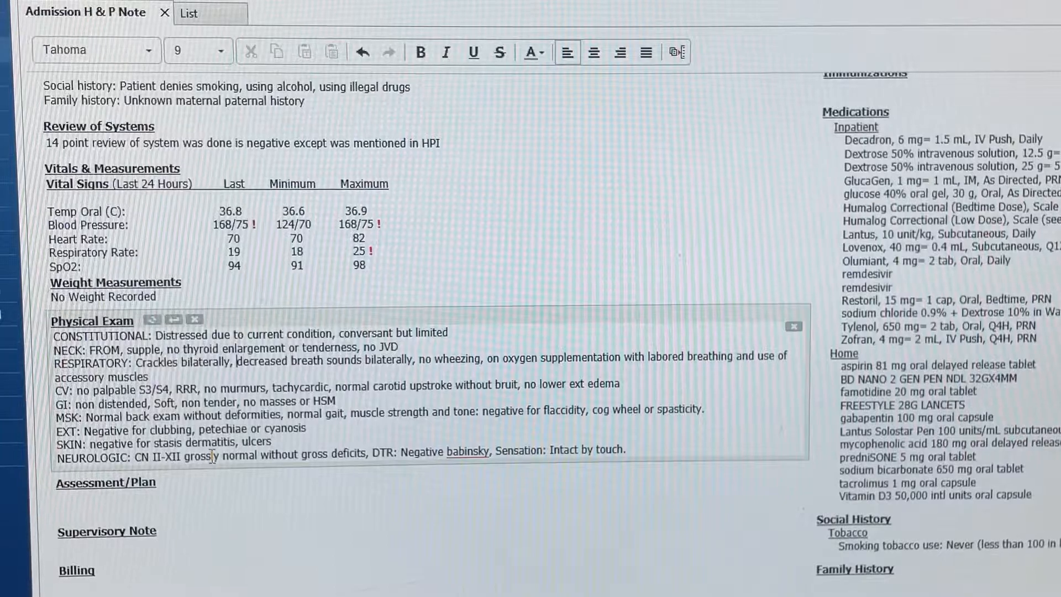
pyautogui.scroll(-3)
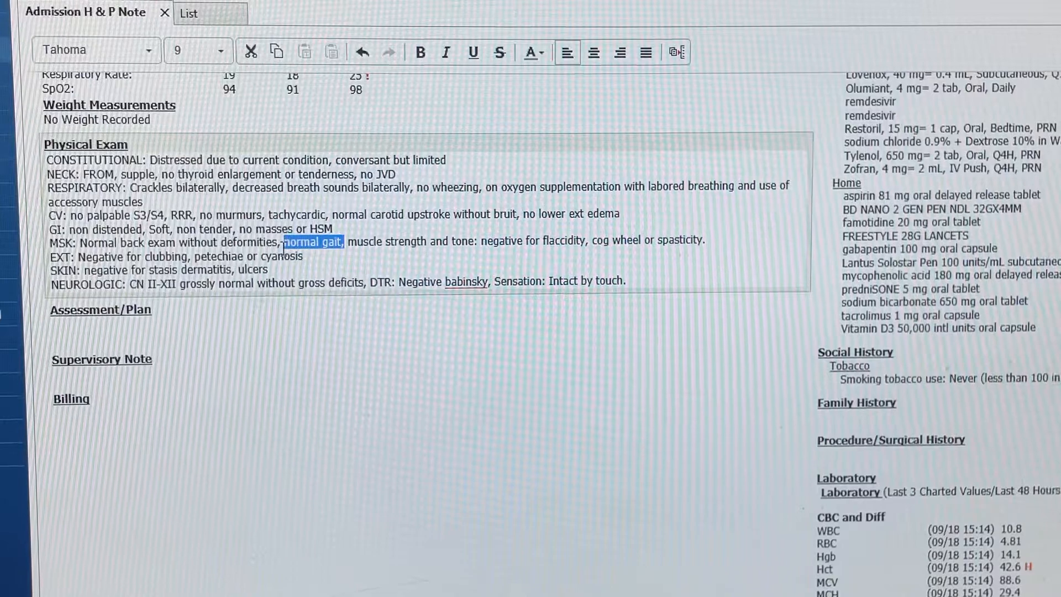
pyautogui.write('unable to assess gait due to weakness,')
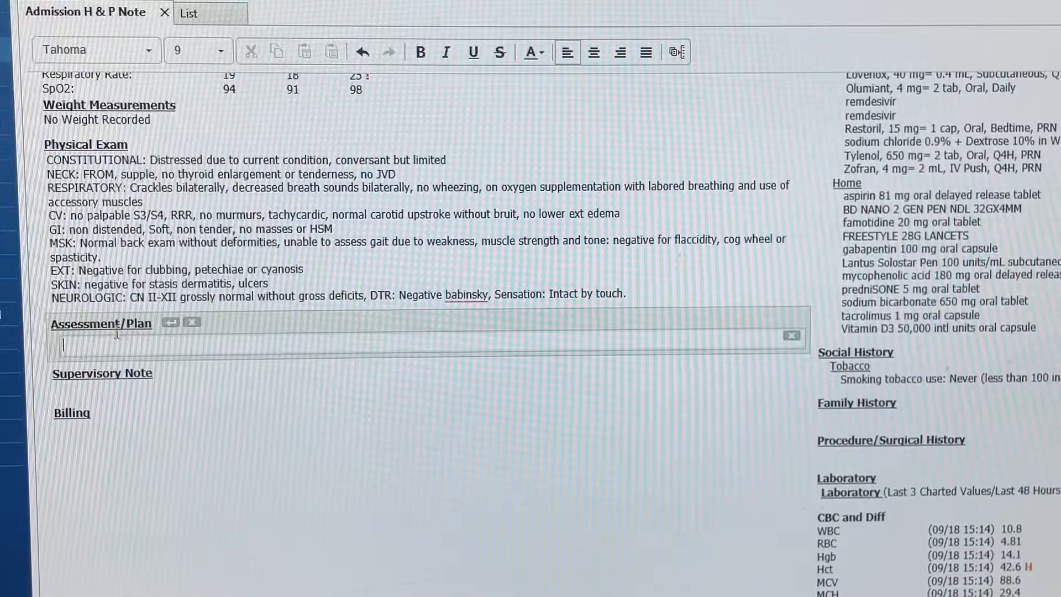
# - Begin Assessment/Plan with acute hypoxic respiratory failure due to COVID-19 pneumonia
pyautogui.scroll(3)
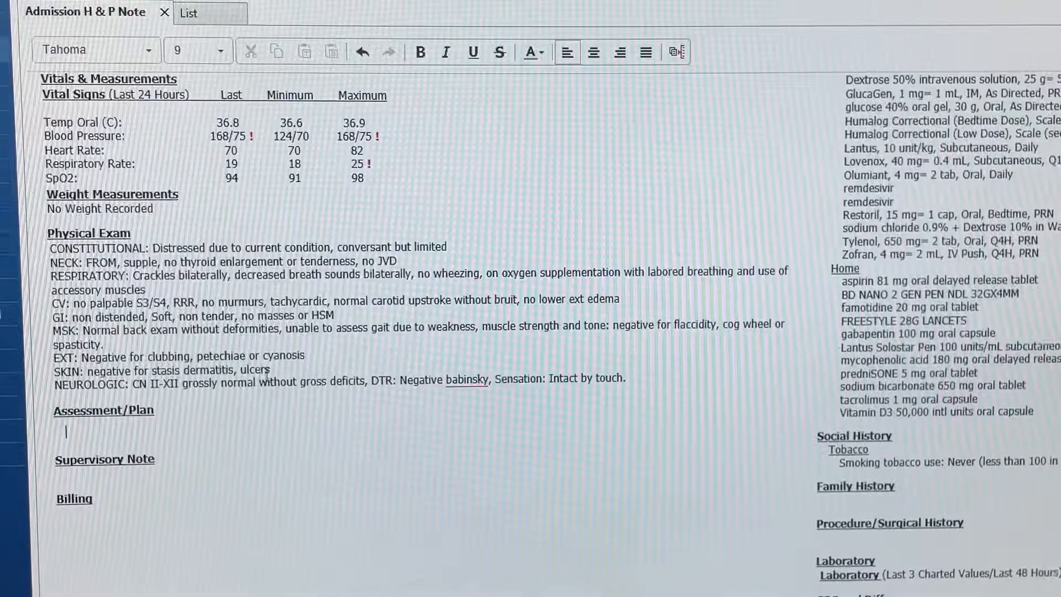
pyautogui.click(67, 433)
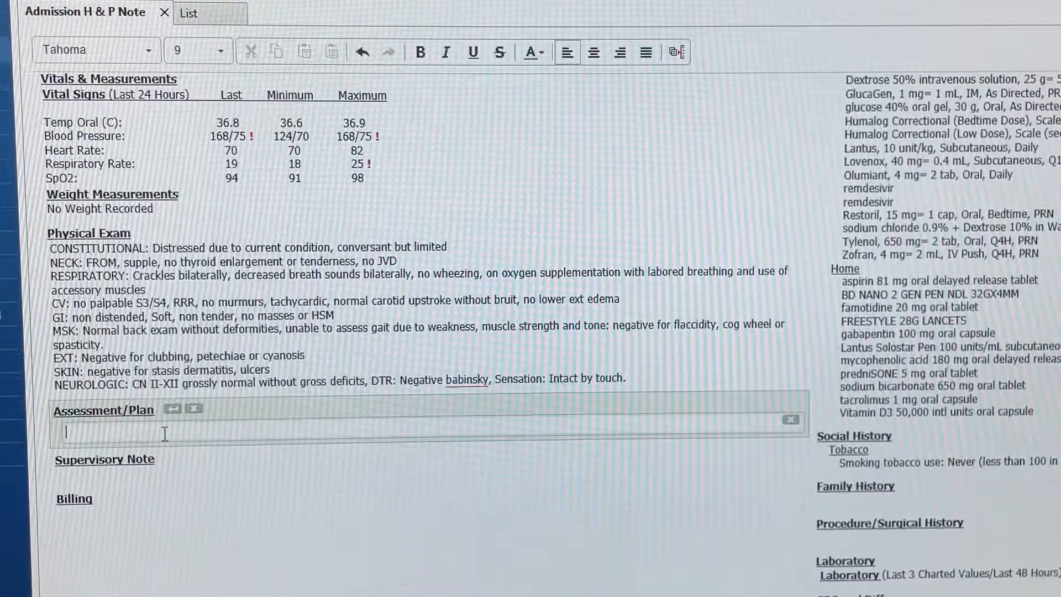
pyautogui.write('Acute hypoxic respiratory failure due to COVID-19 pneumonia')
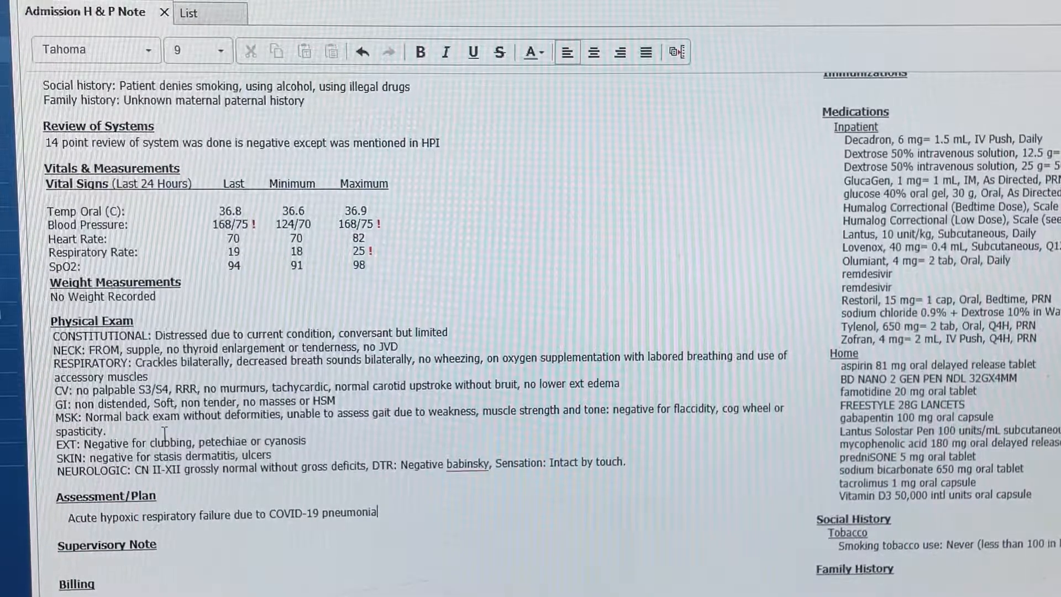
pyautogui.scroll(-3)
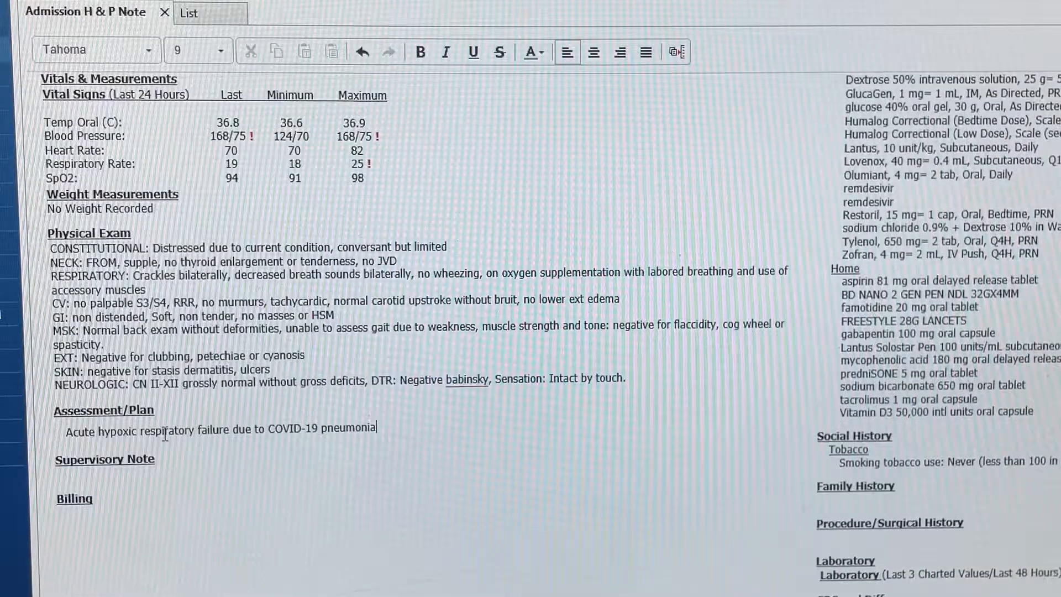
pyautogui.scroll(-3)
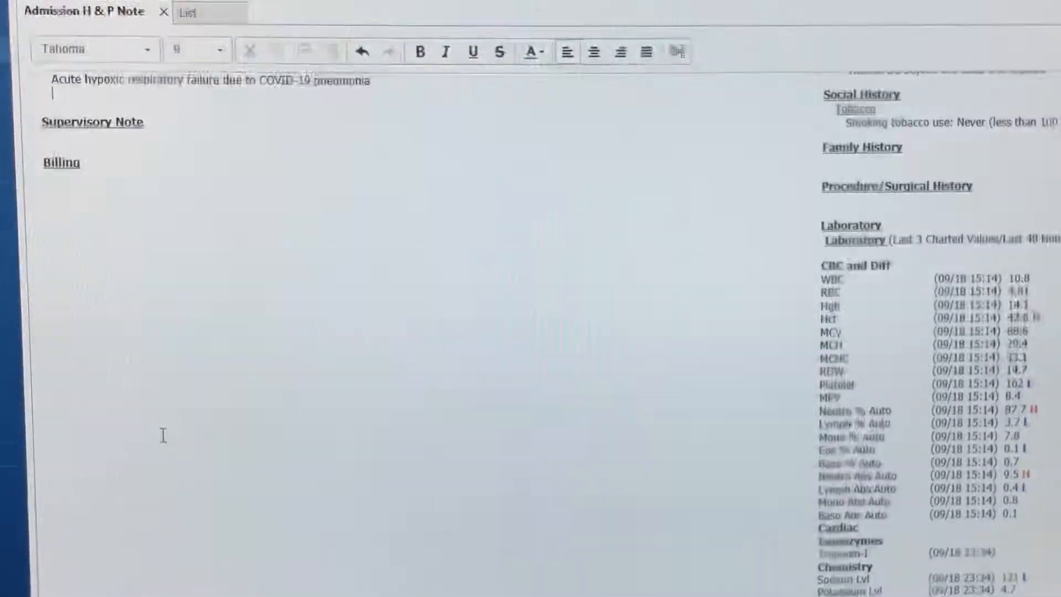
pyautogui.scroll(-3)
pyautogui.write('Diabetes type 2 with hyperglycemia due to COVID-19 pneumonia')
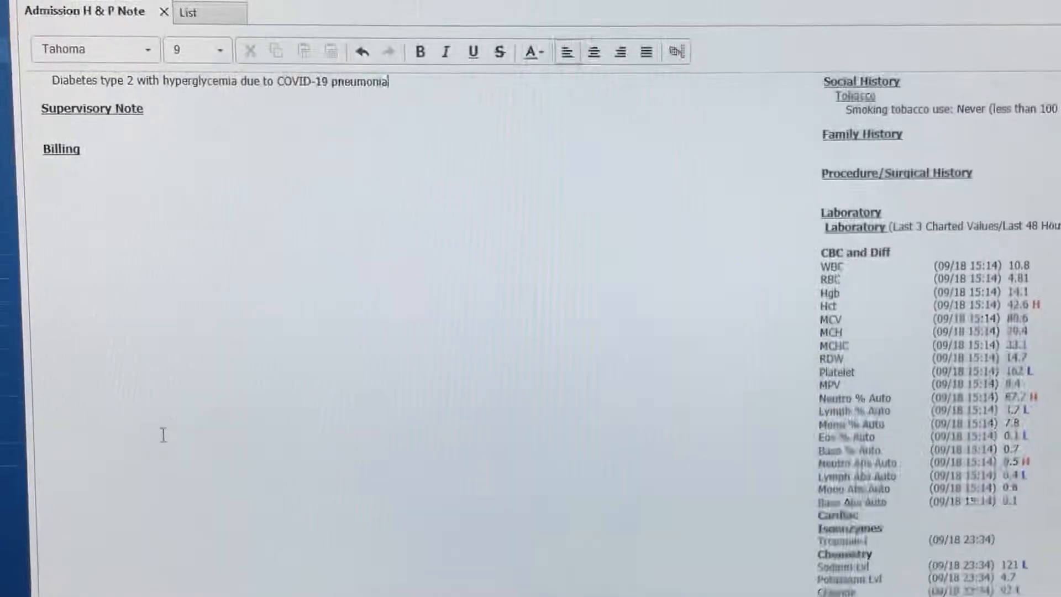
pyautogui.scroll(-3)
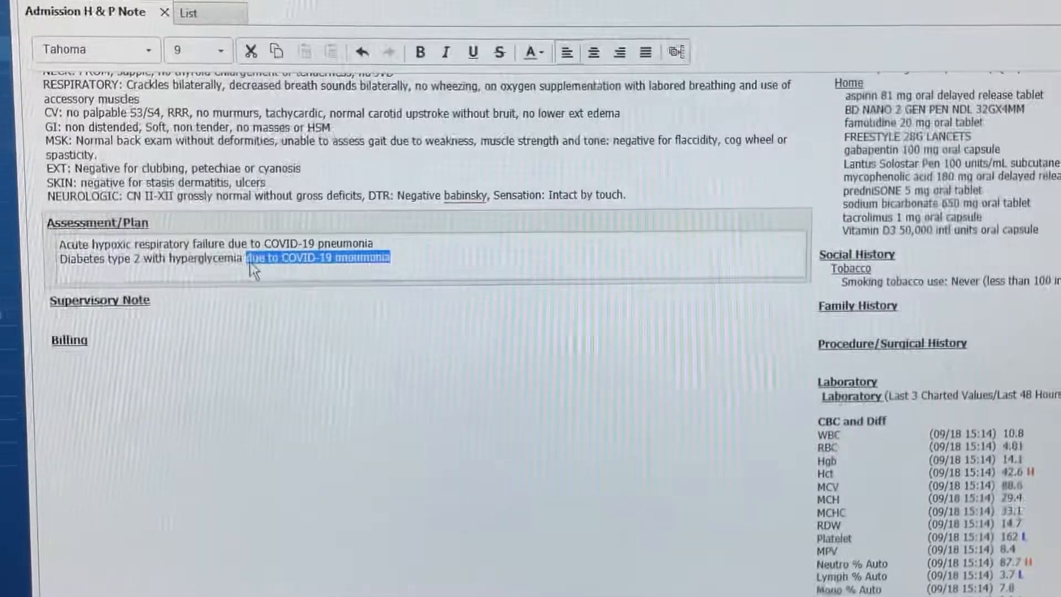
# - Qualify a diagnosis as uncontrolled and continue down the diagnosis list
pyautogui.write('uncontrolled')
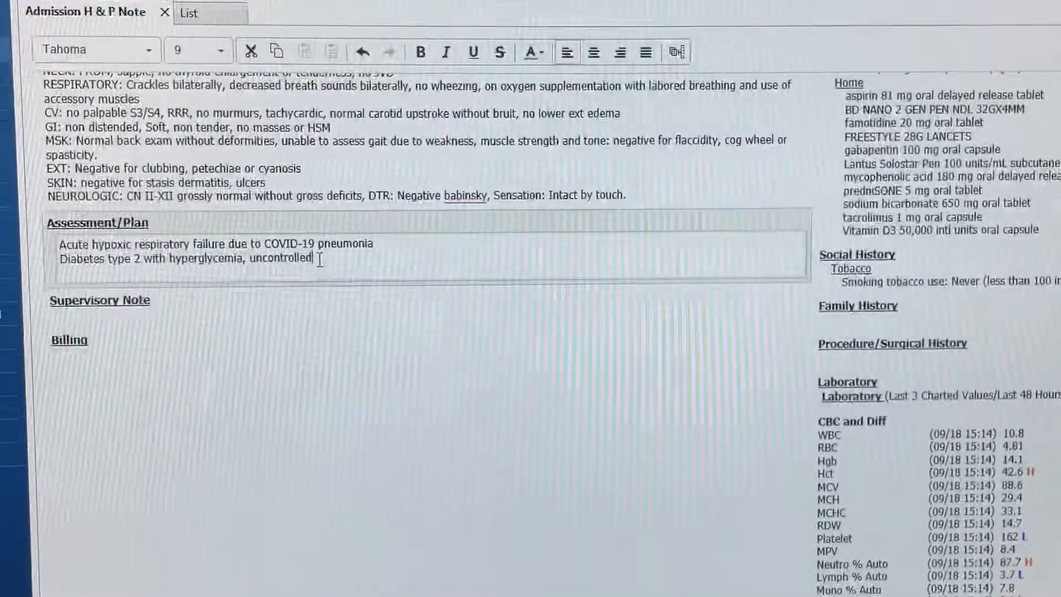
pyautogui.scroll(-3)
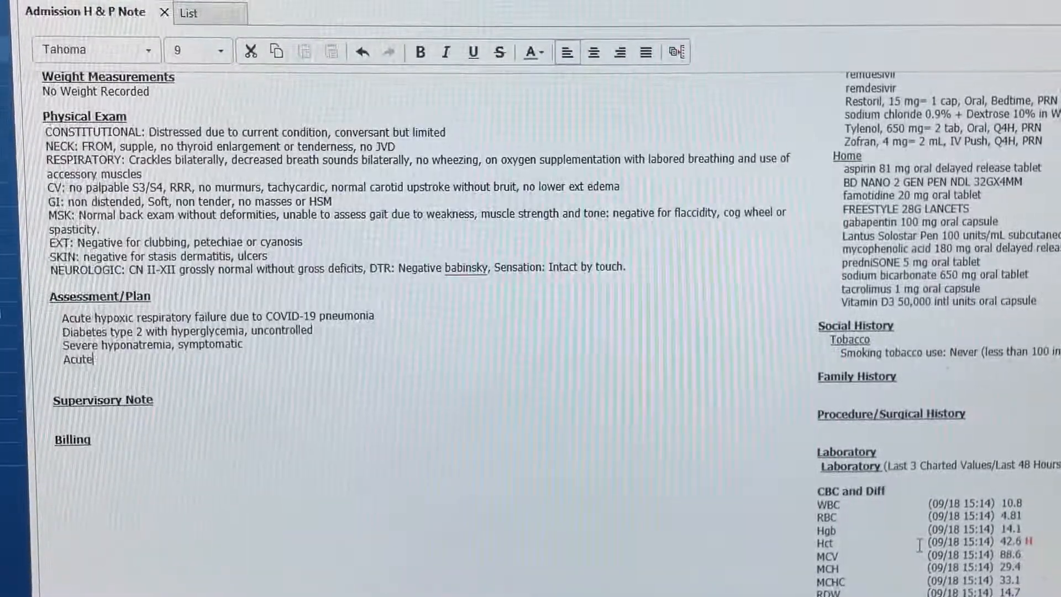
pyautogui.scroll(-3)
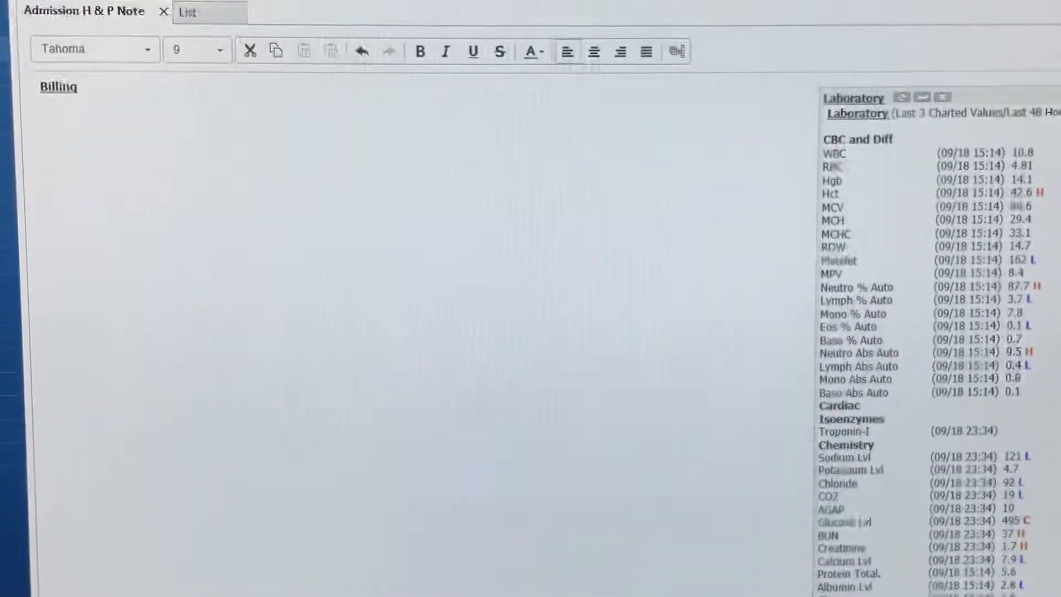
pyautogui.scroll(-3)
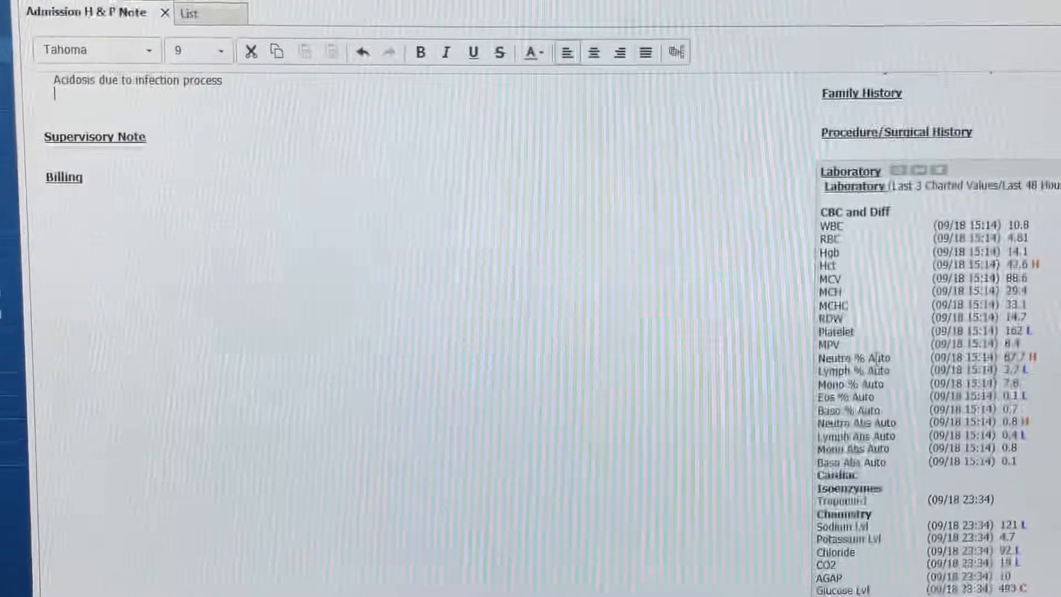
pyautogui.scroll(-3)
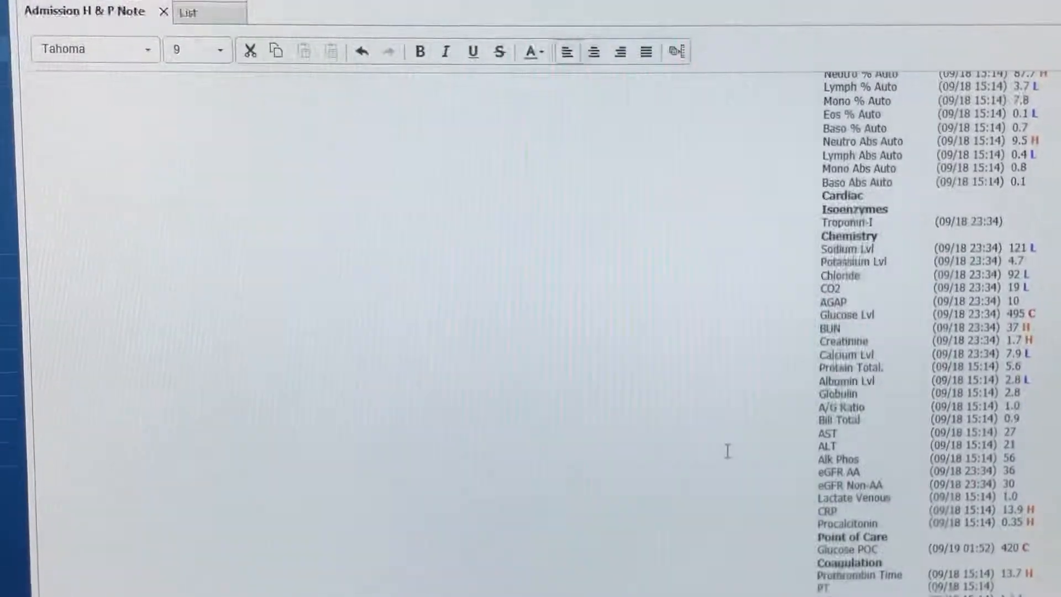
pyautogui.scroll(-3)
pyautogui.write('Elevated procalcitonin')
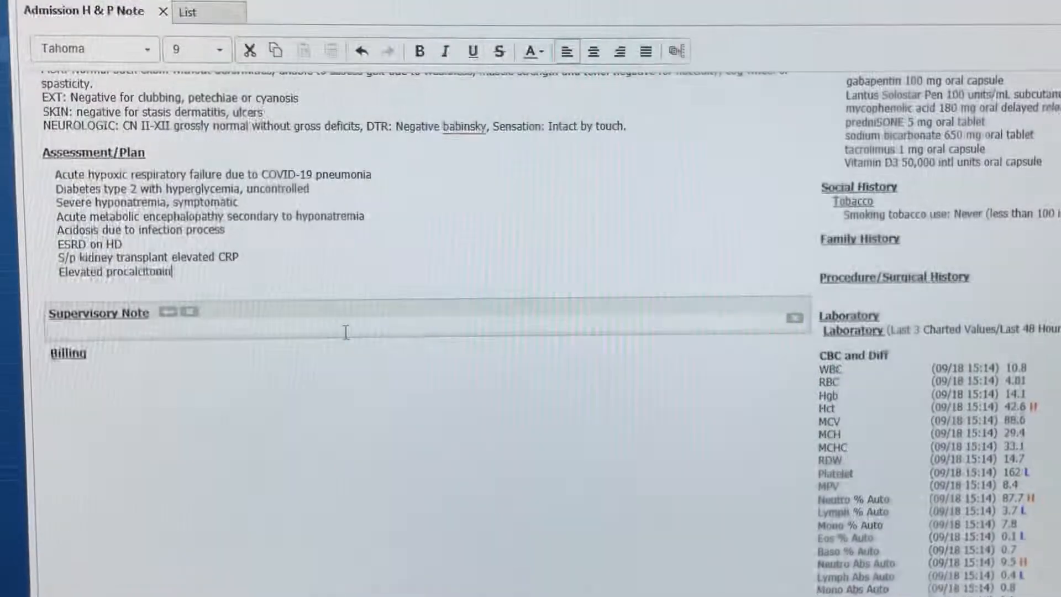
# - Add troponin elevation from demand ischemia and secondary hypercoagulable state, then a 'Plan' heading
pyautogui.write('Troponin elevation likely secondary to')
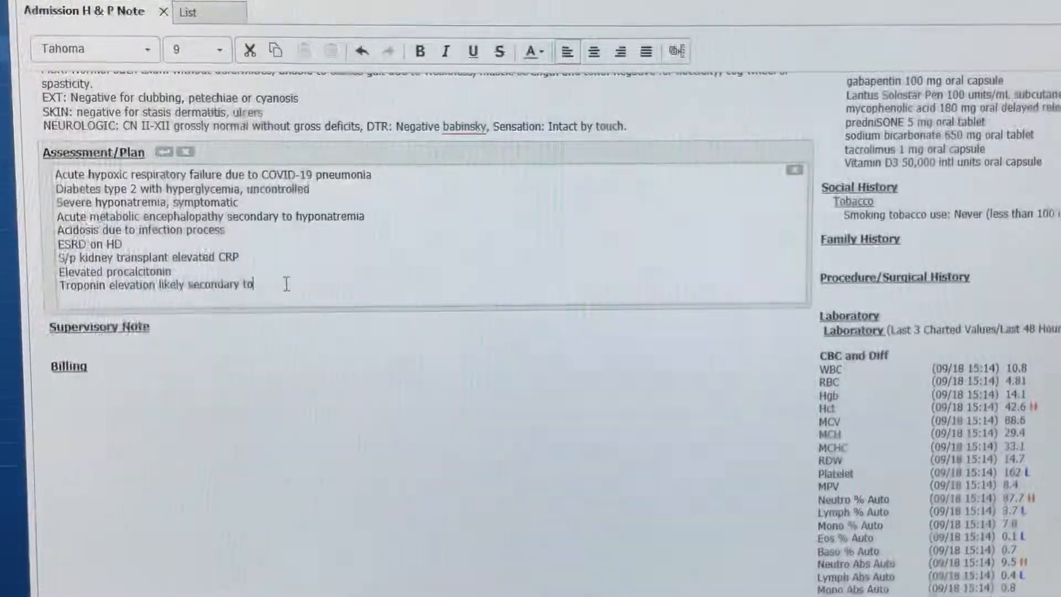
pyautogui.write('demand ischemia in the setting of hypoxia.')
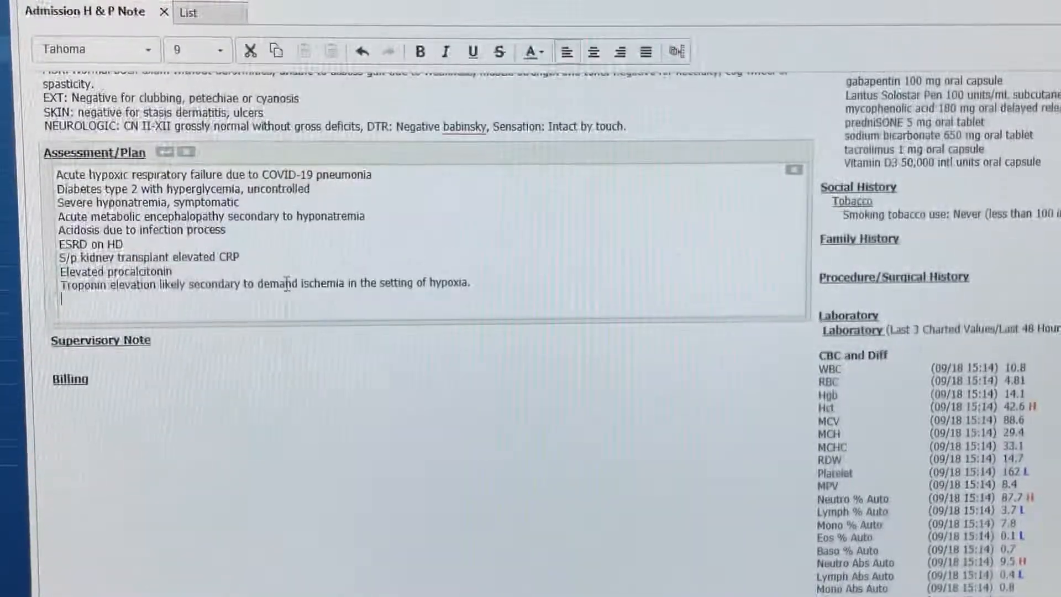
pyautogui.write('Secondary hypercoagulable state due to COVID-19 pneumonia')
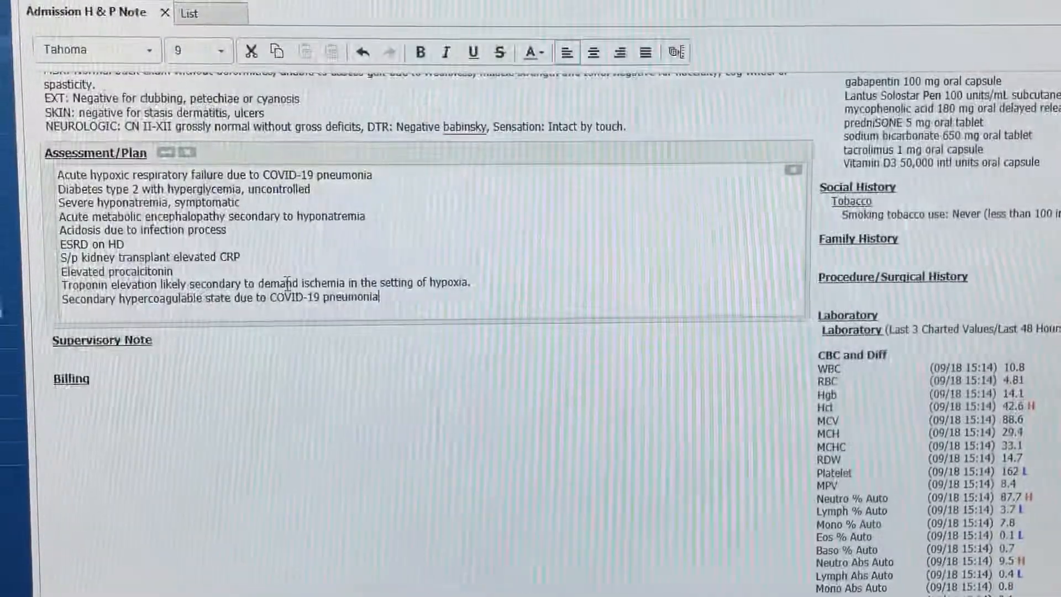
pyautogui.write('Plan')
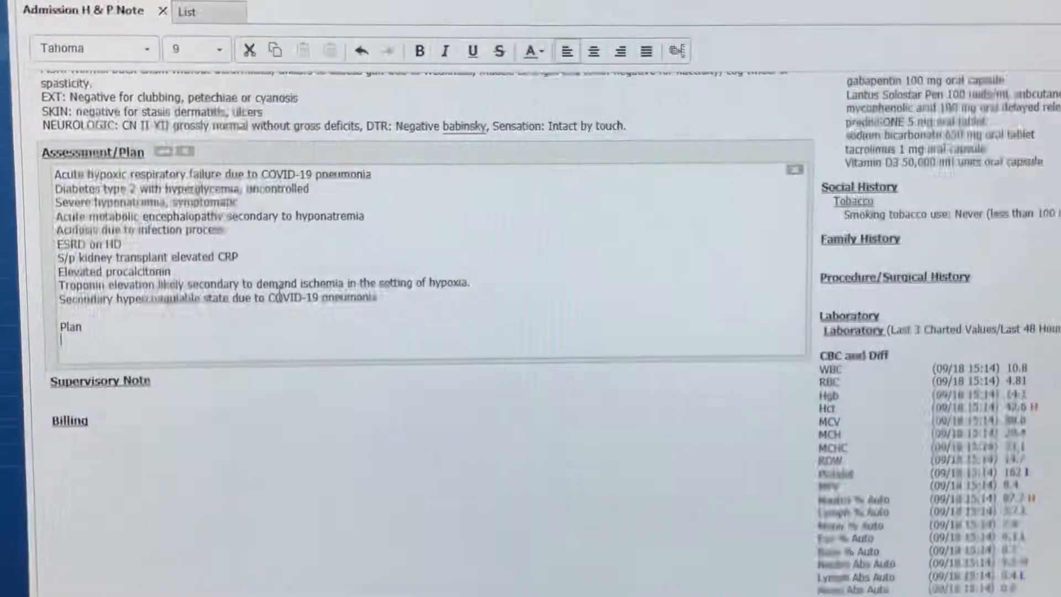
# - List telemetry admission with oxygen, COVID treatment with dexamethasone, remdesivir, Olumiant, and morning ID consult
pyautogui.write('Admit to inpatient telemetry, continue oxygen supplementation')
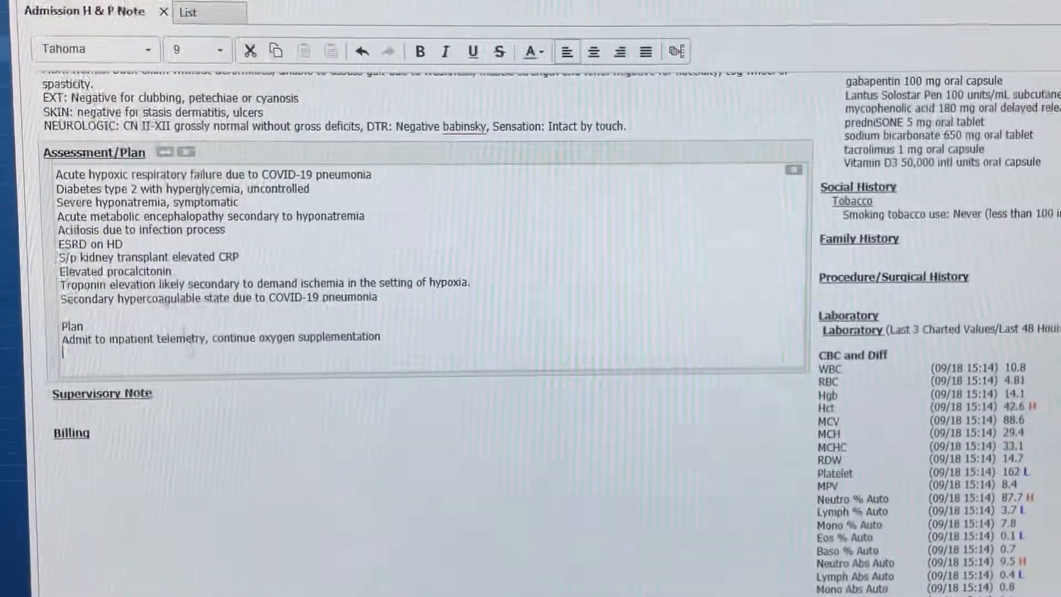
pyautogui.write('Start Covid directed')
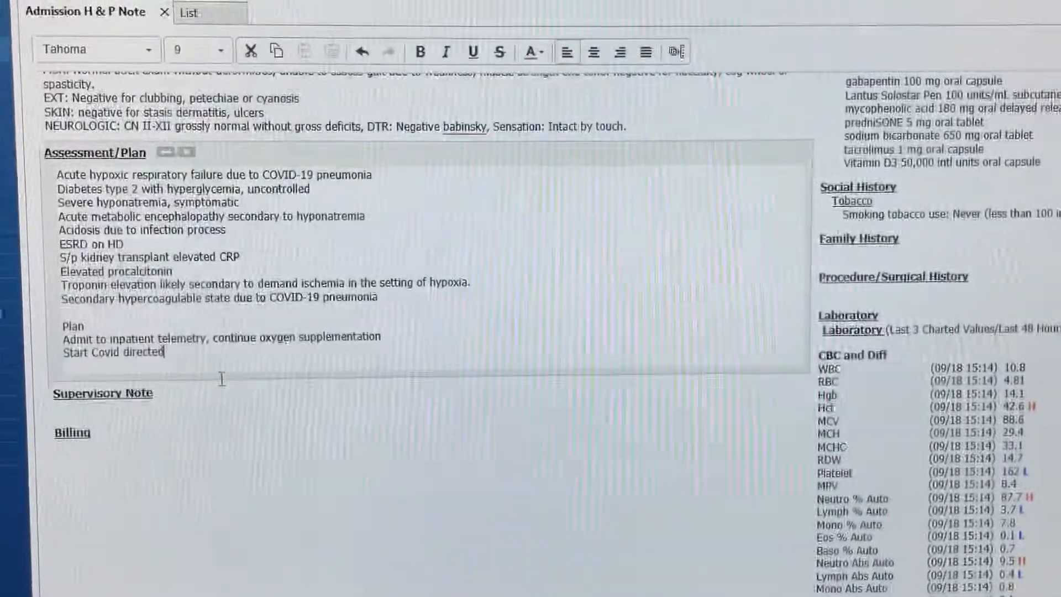
pyautogui.write('treatment')
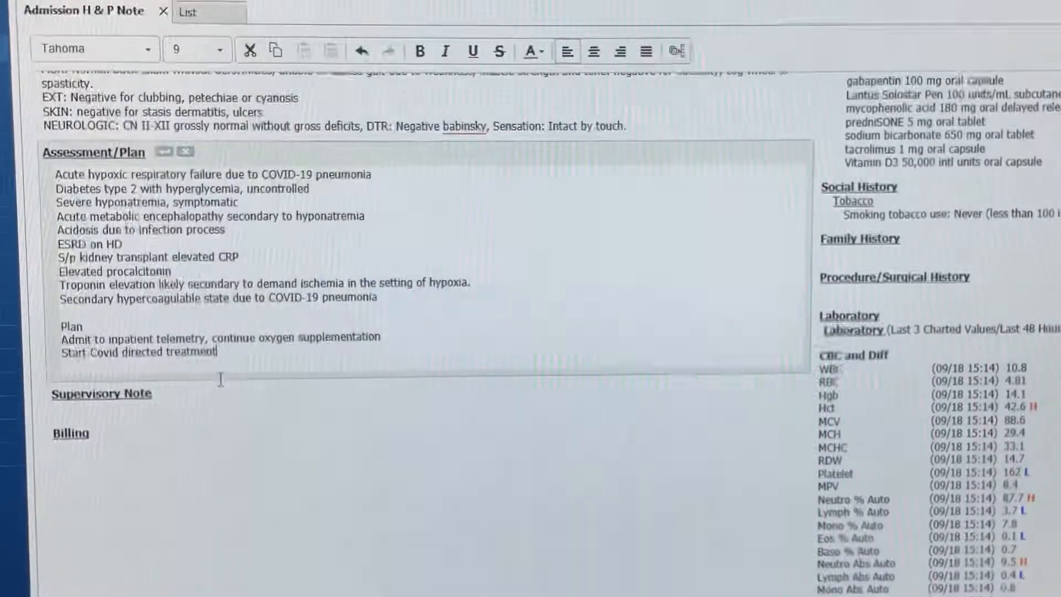
pyautogui.write('including dexamethasone, remdesivir, Olumiant')
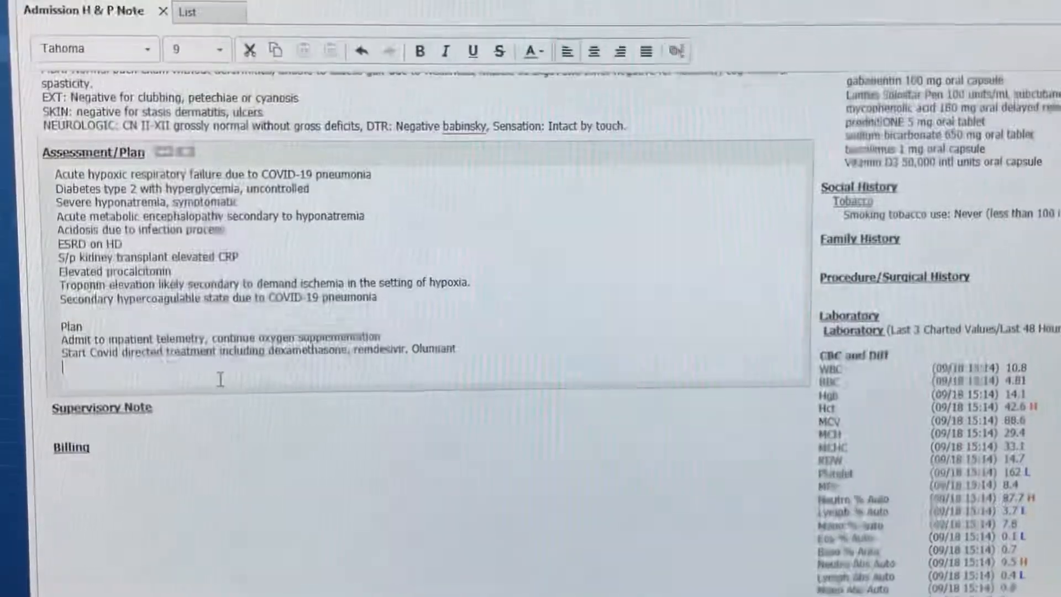
pyautogui.write('Infectious disease consultation')
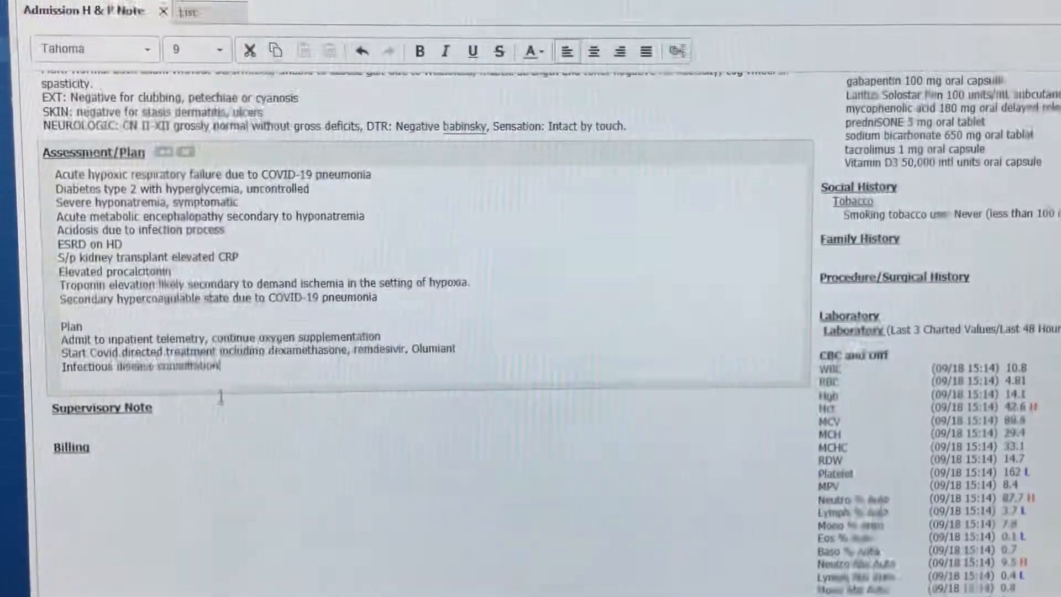
pyautogui.write('in the morning')
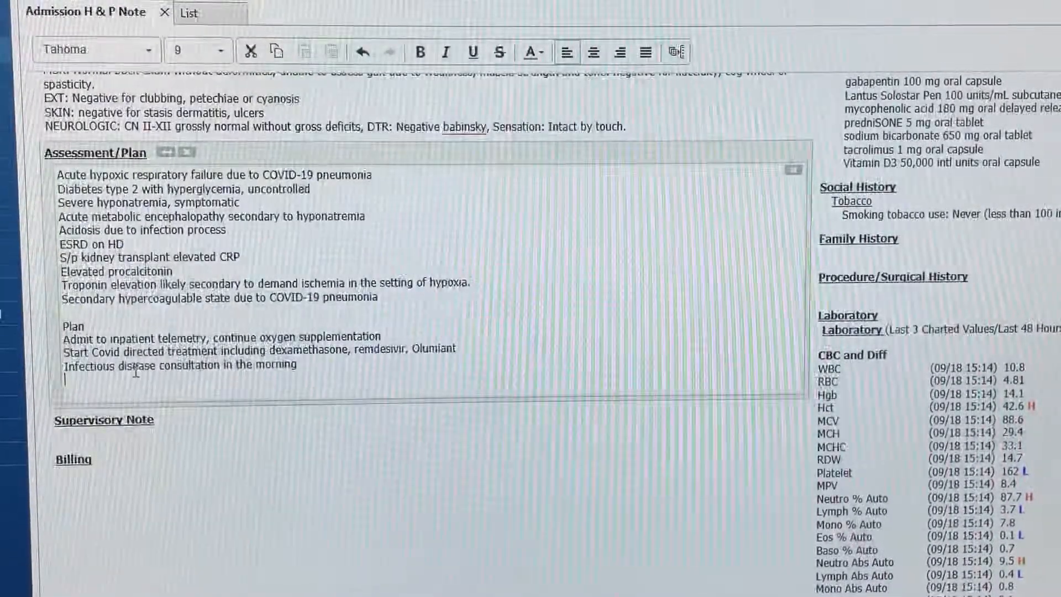
# - Add daily sodium monitoring and a glycemia management protocol adjusted to prevent hypoglycemia
pyautogui.write('Monitor sodium levels')
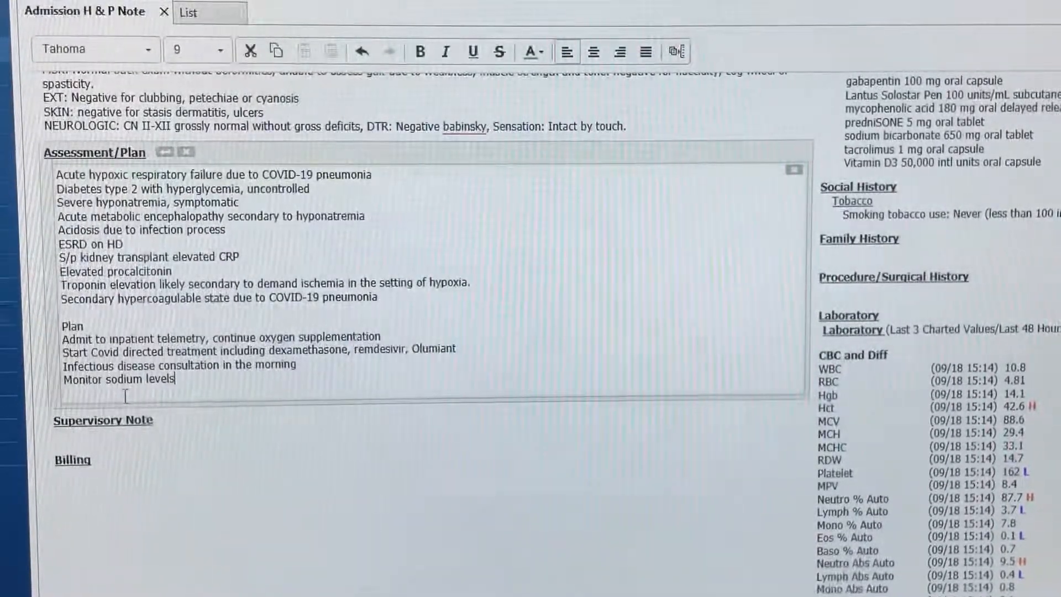
pyautogui.write('in a daily basis')
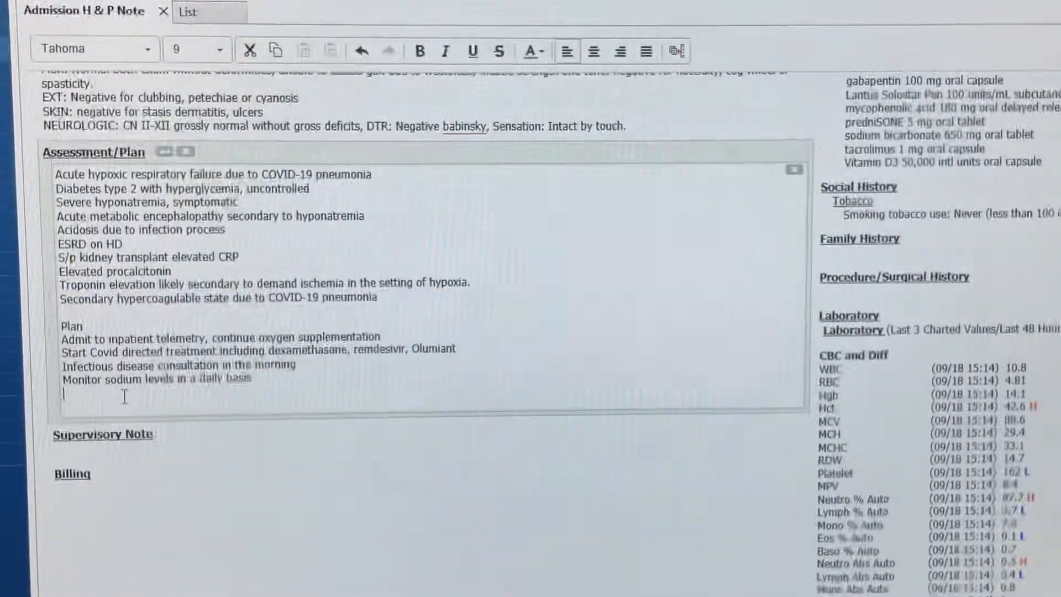
pyautogui.write('Will start patient on')
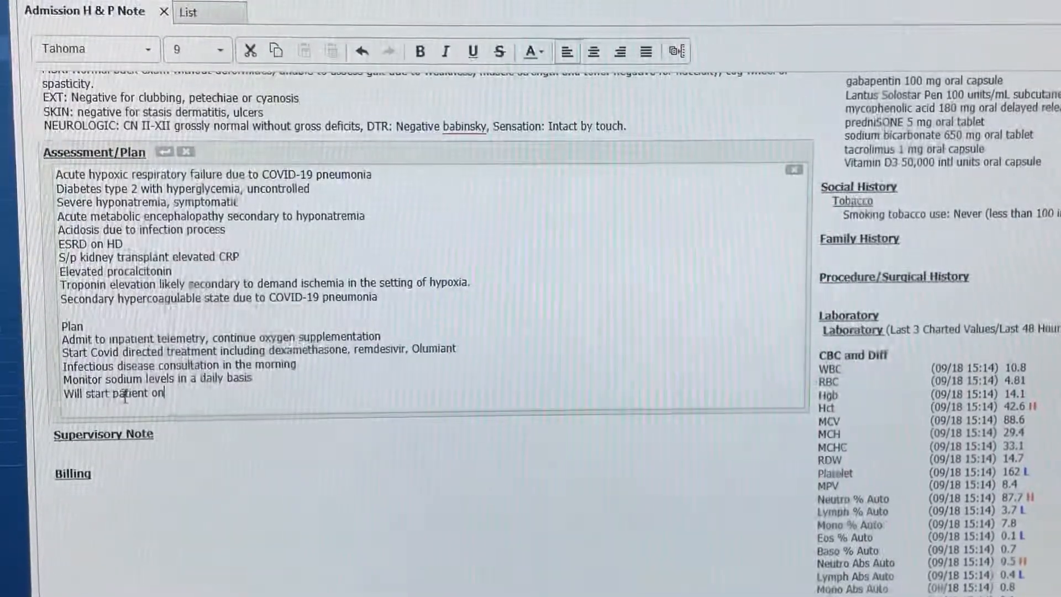
pyautogui.write('glycemia management protocol')
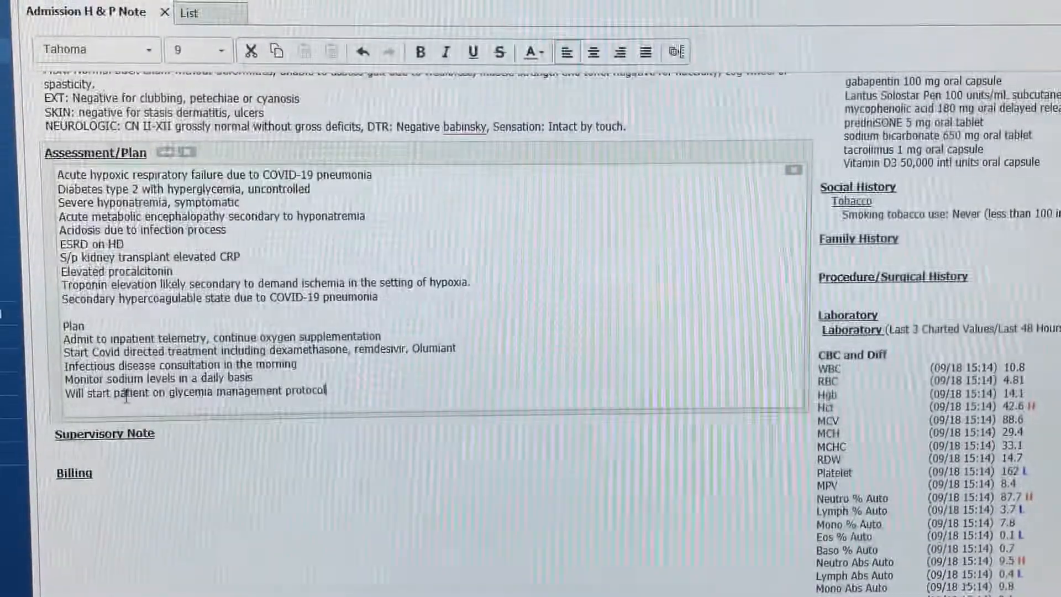
pyautogui.write(', adjust as needed')
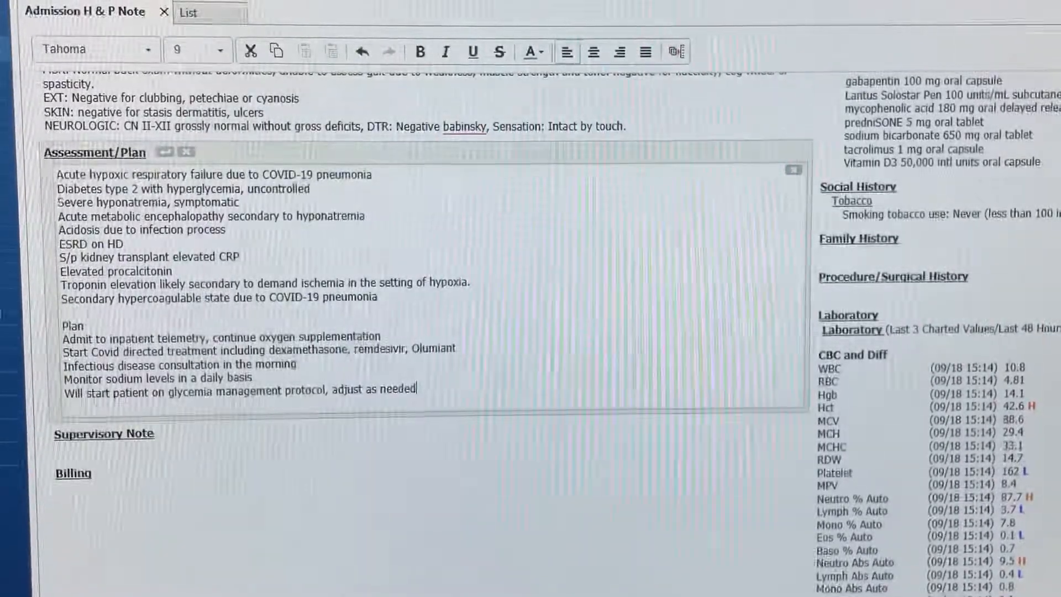
pyautogui.write('to prevent hypoglycemic events')
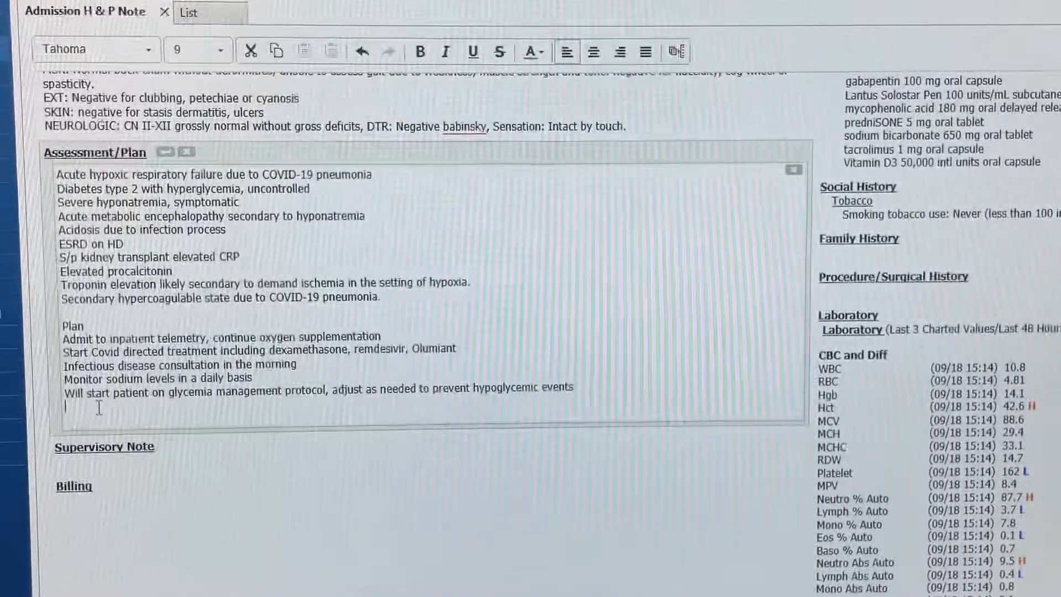
# - Add nephrology consult to resume in-house hemodialysis and Lovenox 40 mg twice a day for hypercoagulable state
pyautogui.write('We will consult nephrologist on-call to resume')
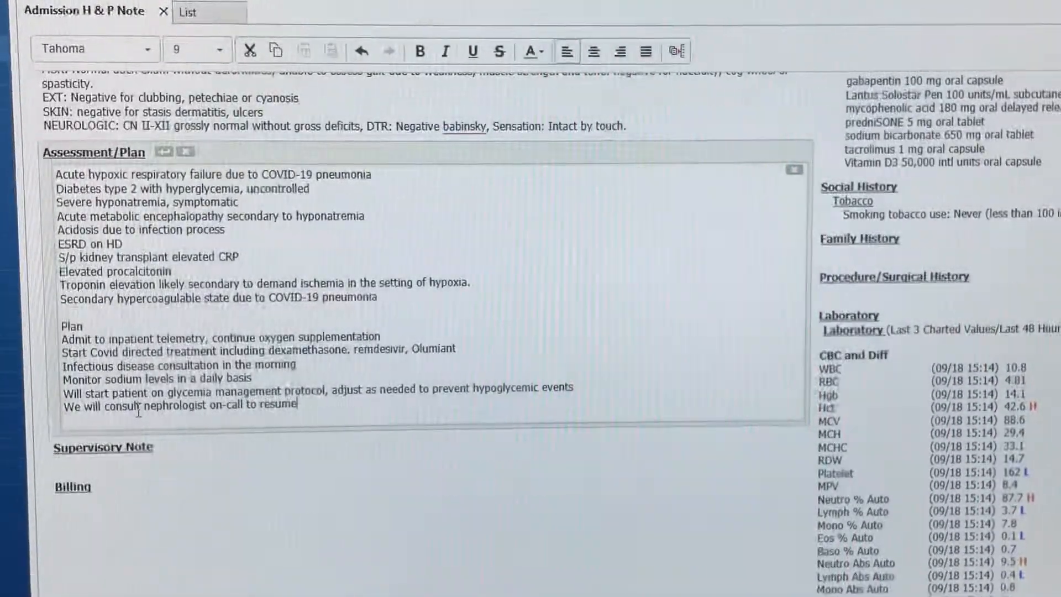
pyautogui.write('hemodialysis while in-house')
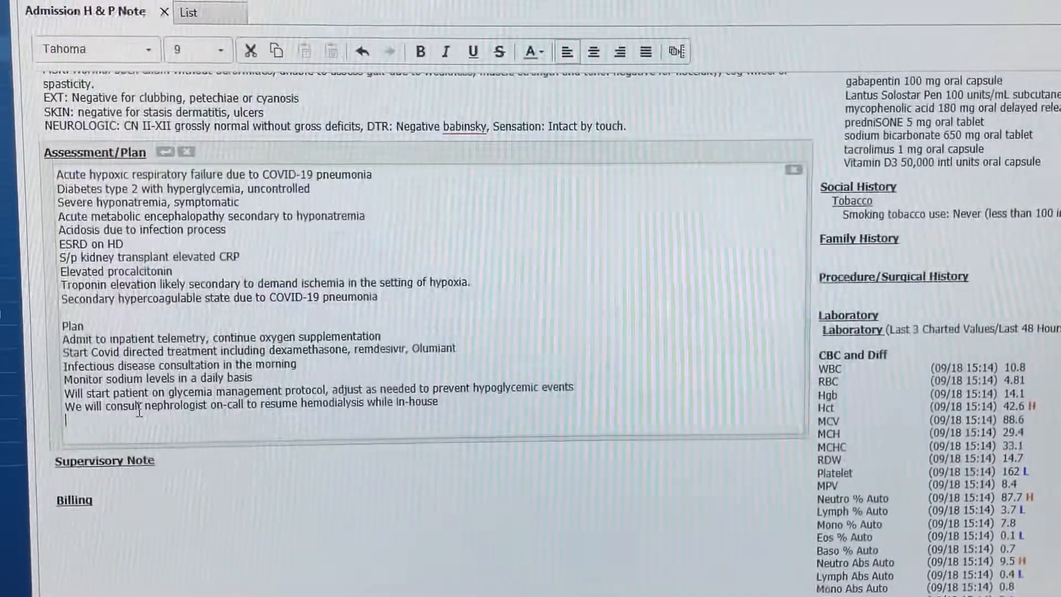
pyautogui.write('Start on')
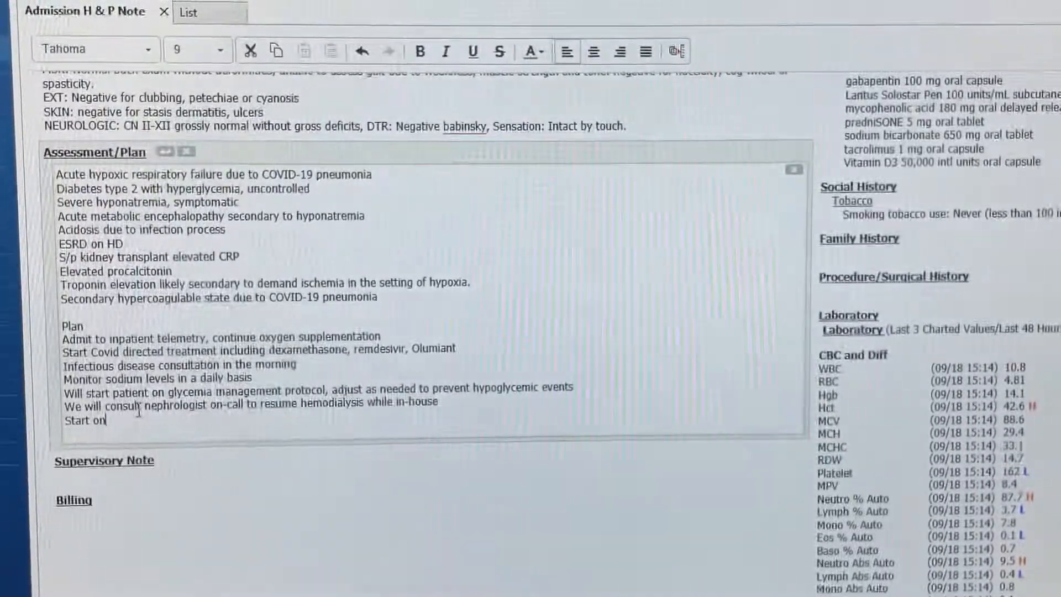
pyautogui.write('Lovenox 40 mg twice a day')
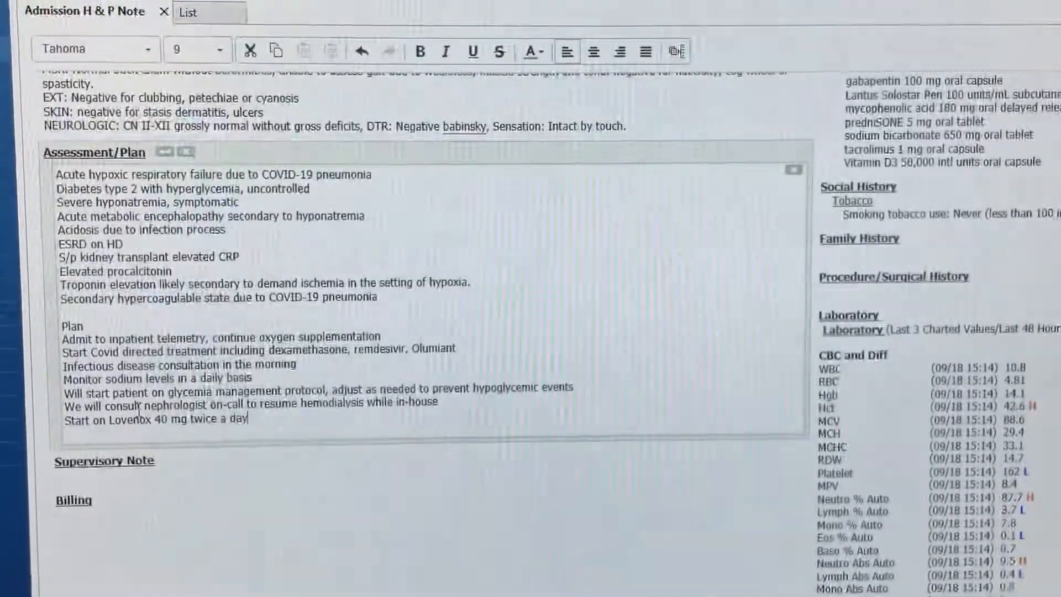
pyautogui.write('due to hypercoagulable state')
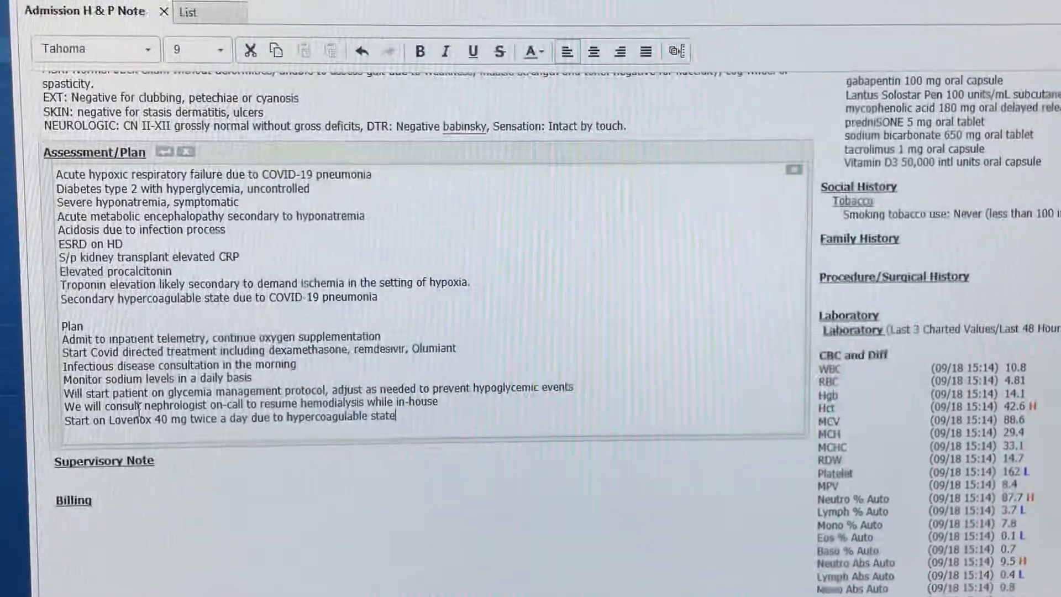
pyautogui.press('enter')
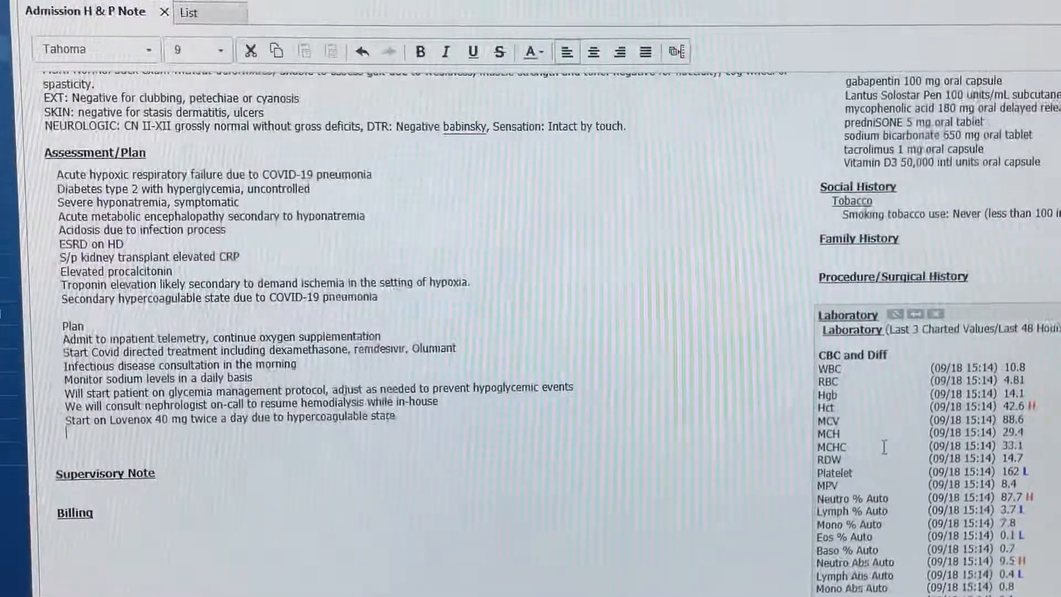
# - Add 'Resume home medication once list is updated' and review the note
pyautogui.write('Resume home medication once list is updated.')
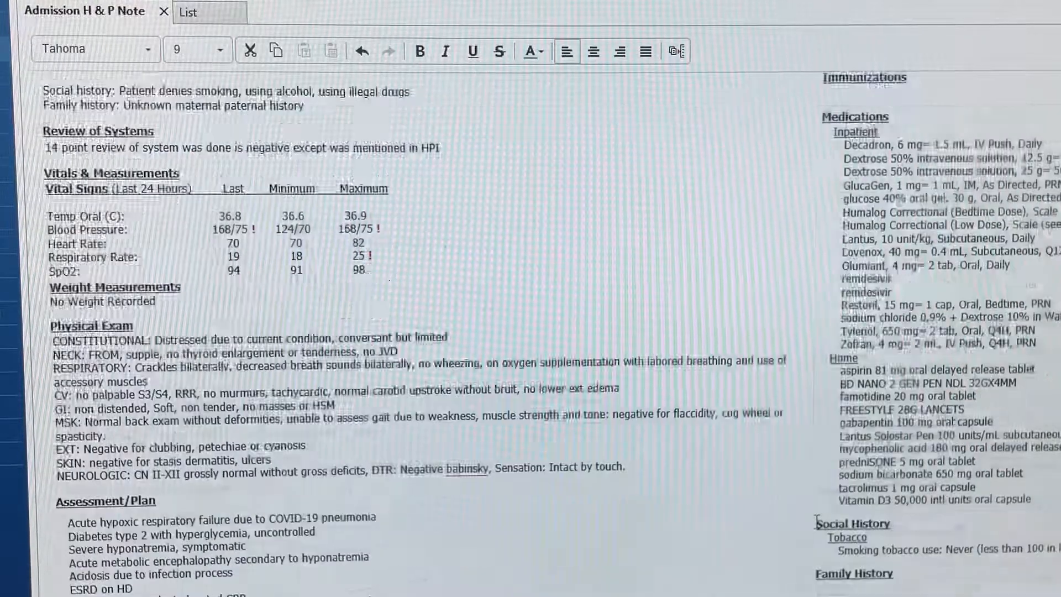
pyautogui.scroll(-3)
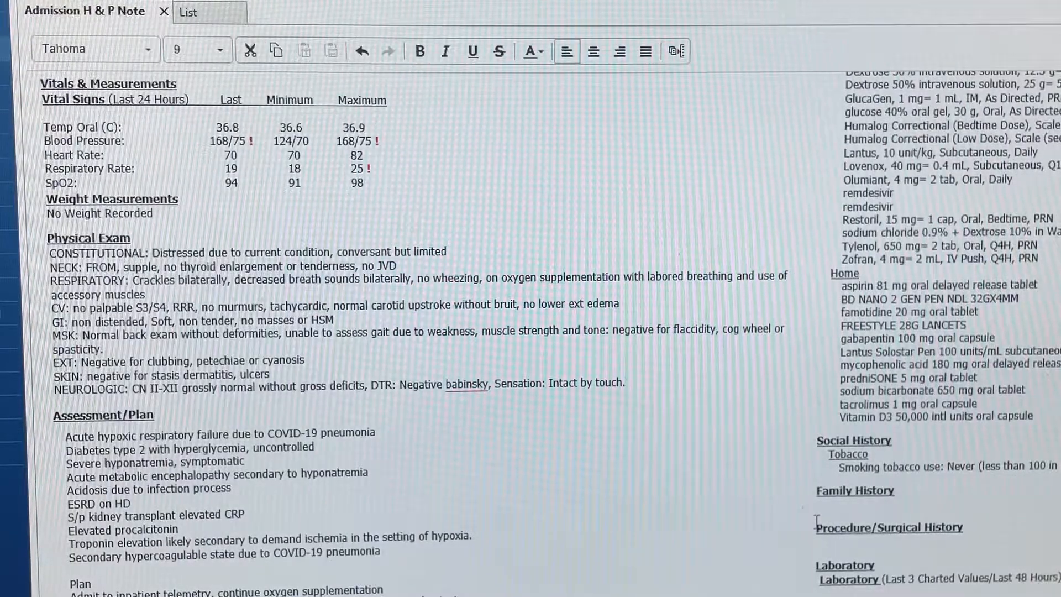